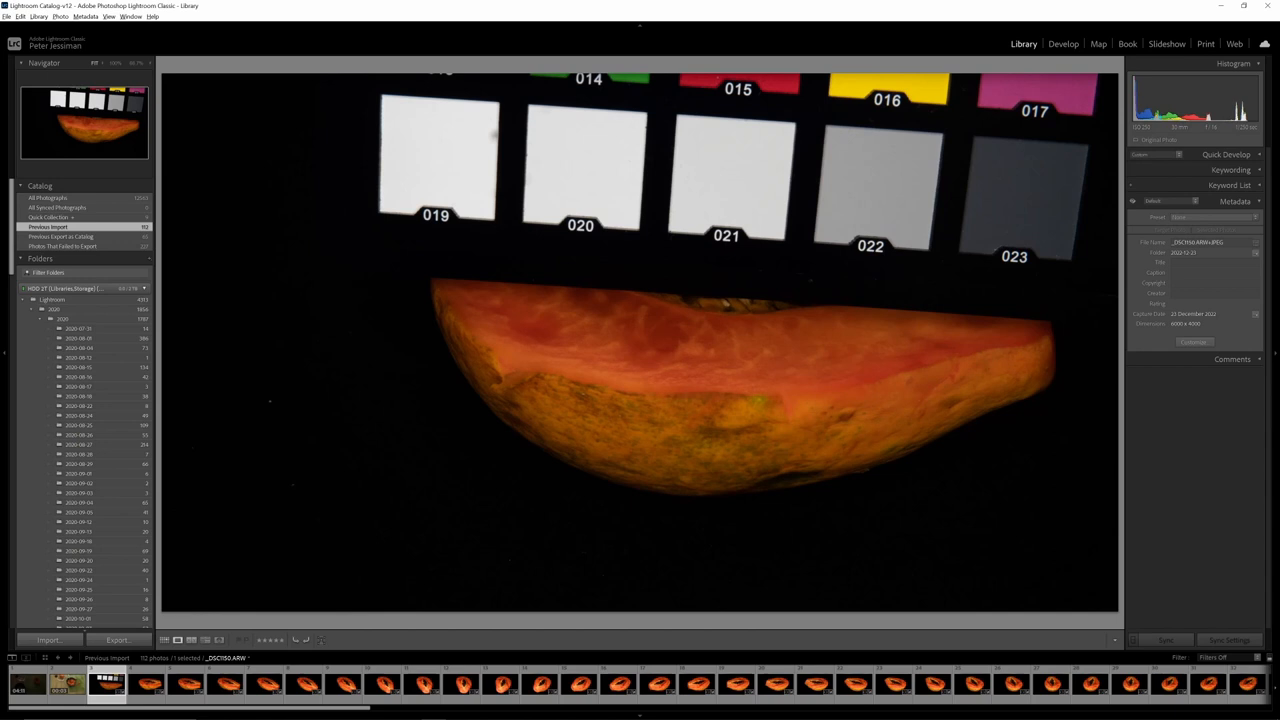
Close the papaya slice project so RealityCapture prompts to save it.
{"action": "left_click", "coordinate": [1064, 44]}
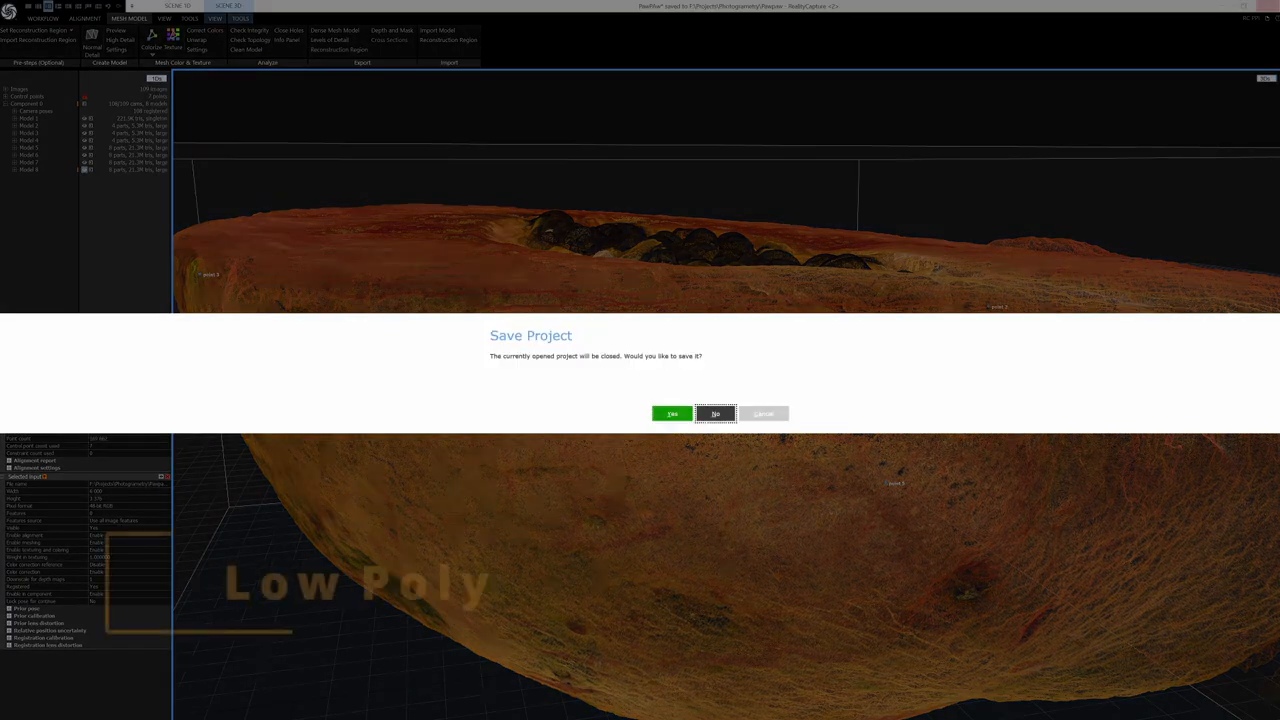
{"action": "left_click", "coordinate": [716, 412]}
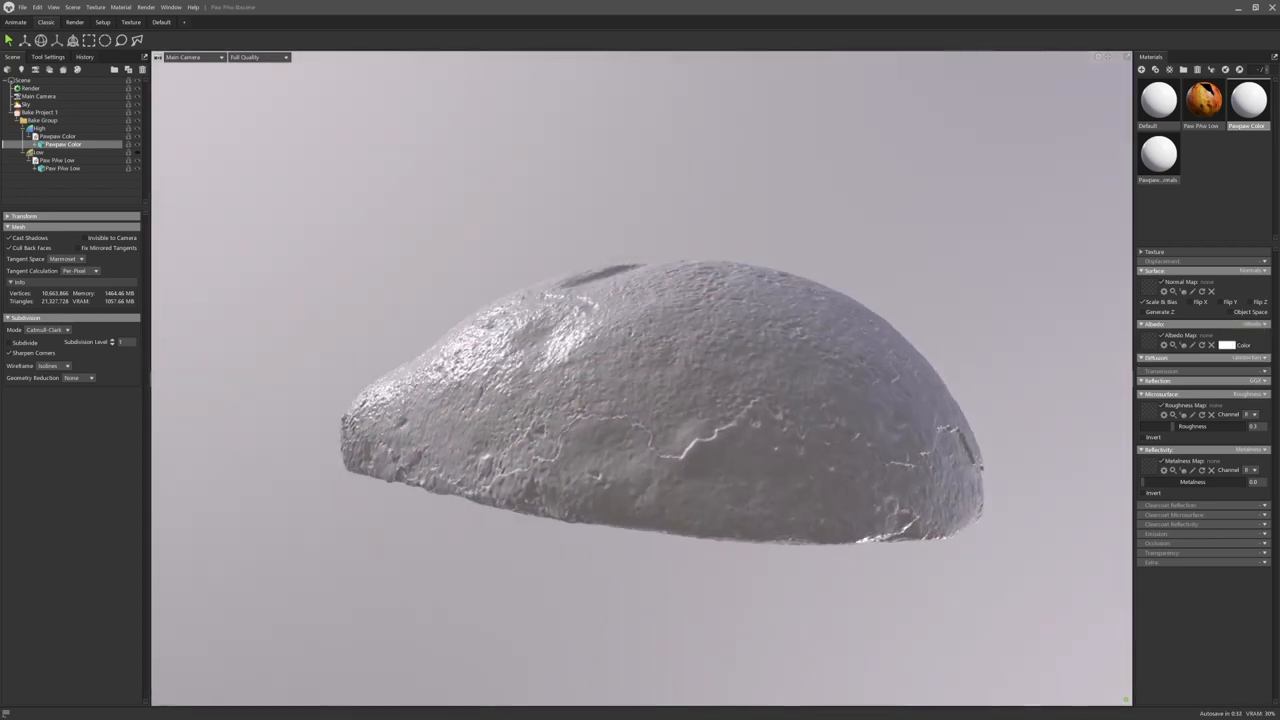
Assign the albedo map to the material so the cut face shows orange flesh and seeds.
{"action": "left_click", "coordinate": [1240, 344]}
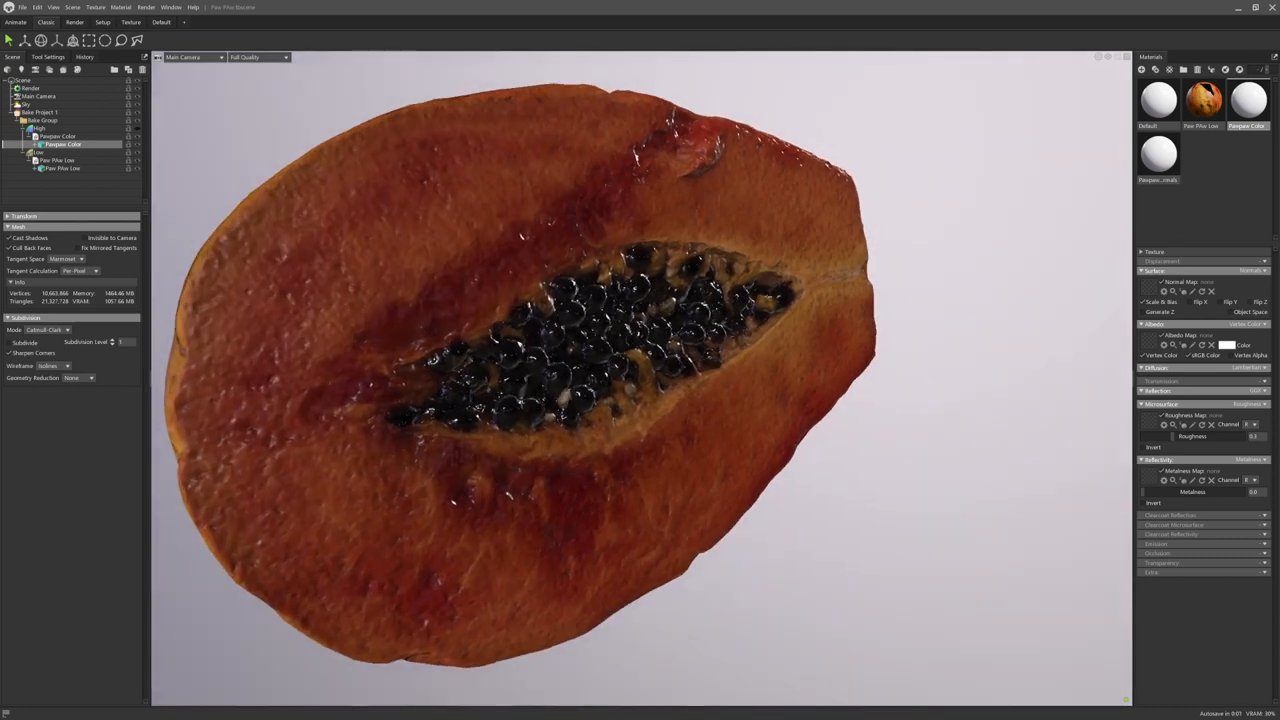
{"action": "left_click", "coordinate": [1204, 100]}
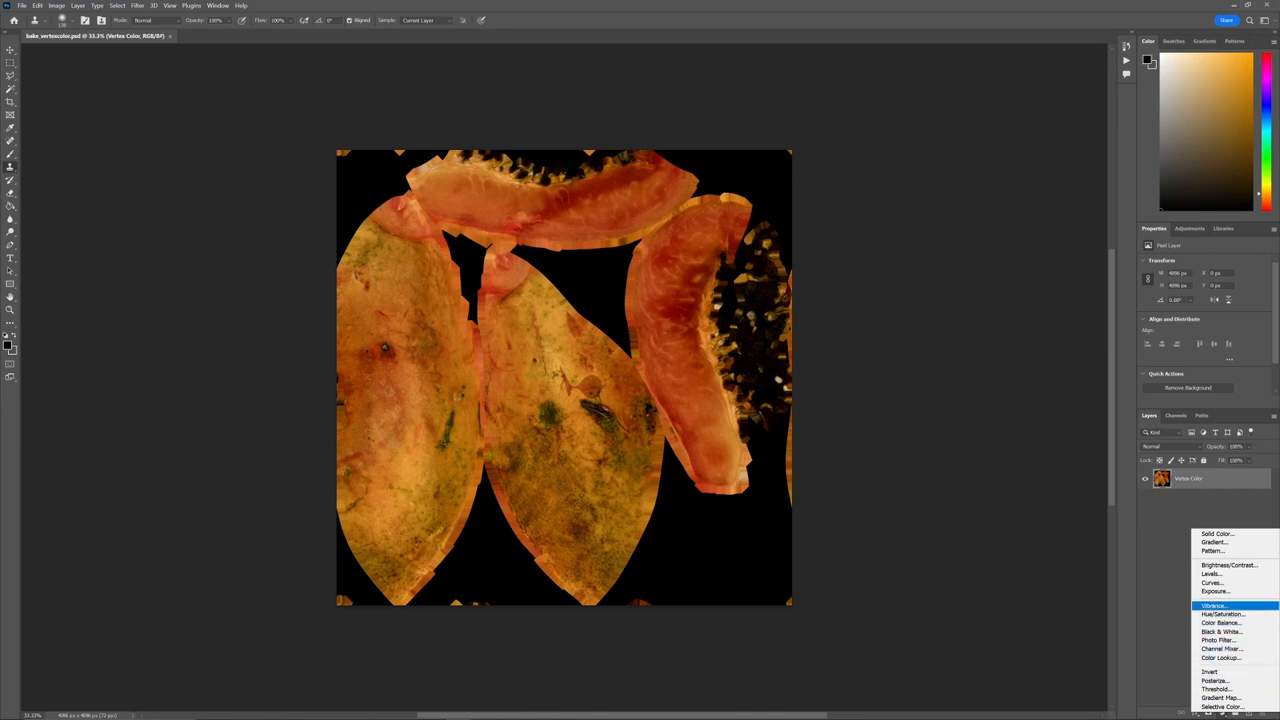
Add a black-and-white adjustment layer that desaturates the papaya texture.
{"action": "left_click", "coordinate": [1222, 614]}
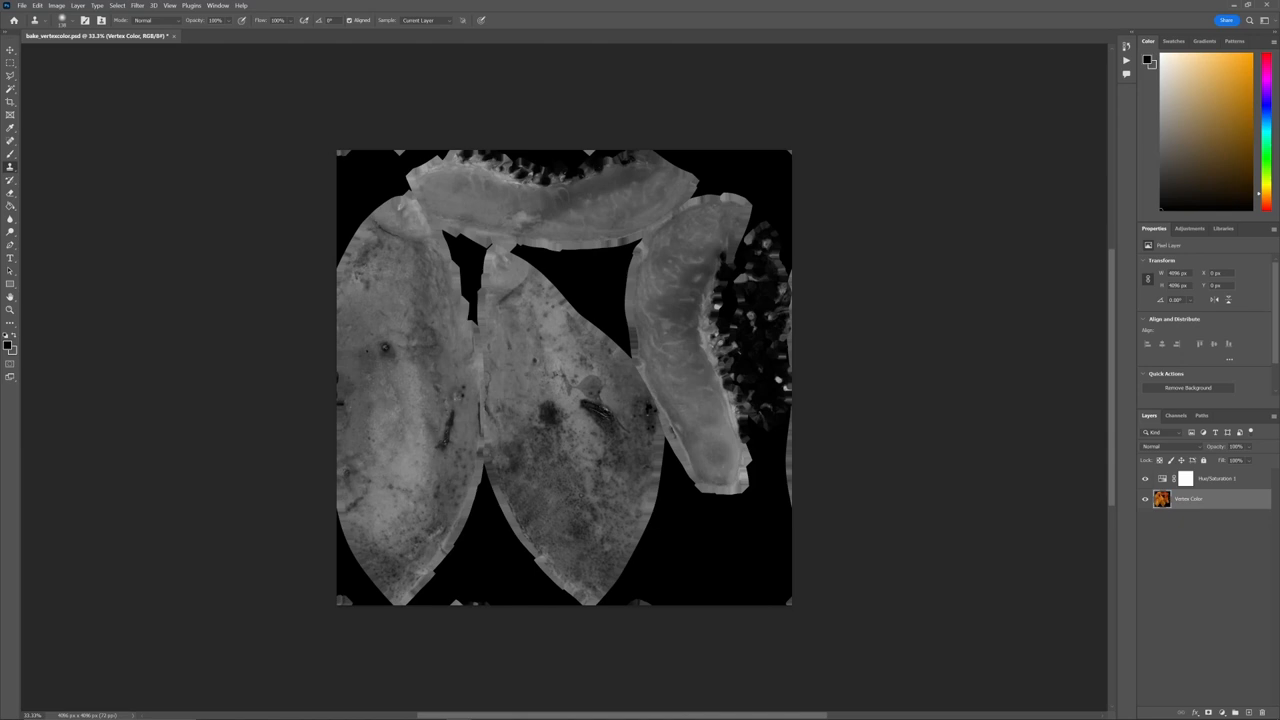
Add a Curves adjustment layer and pull its points up to lighten and add contrast.
{"action": "left_click", "coordinate": [1216, 478]}
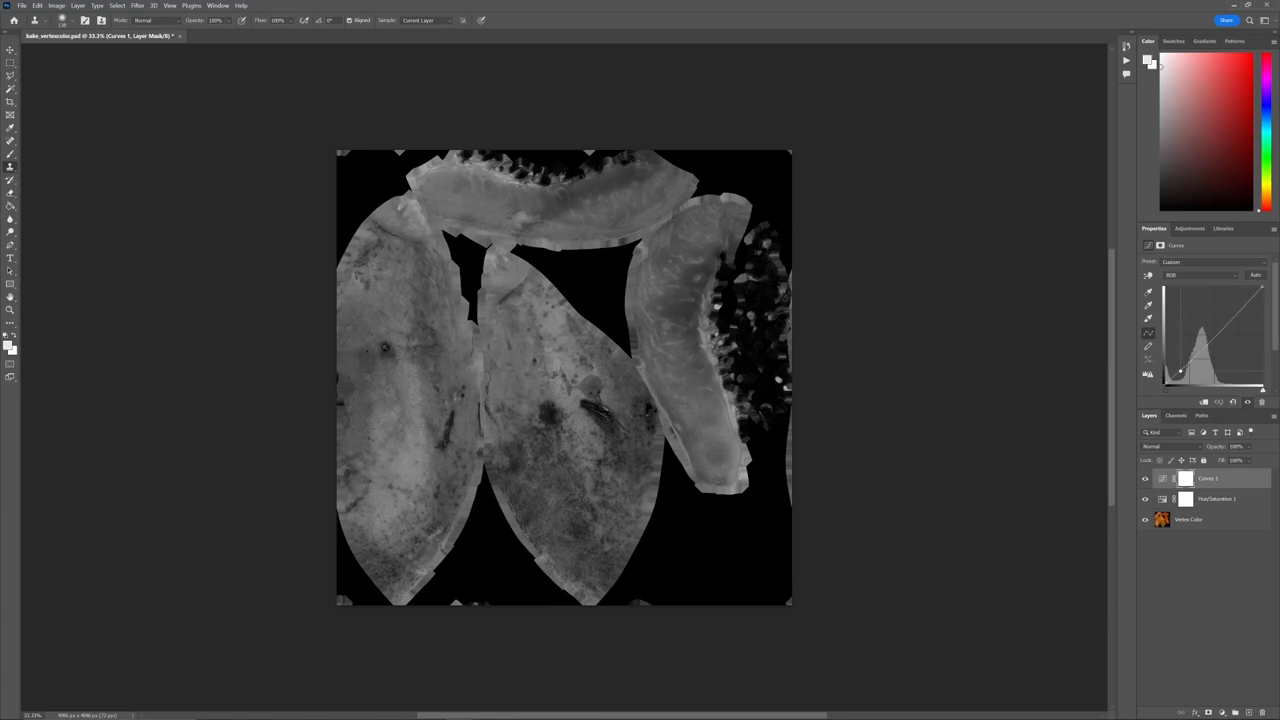
{"action": "left_click_drag", "start_coordinate": [1196, 350], "coordinate": [1196, 330]}
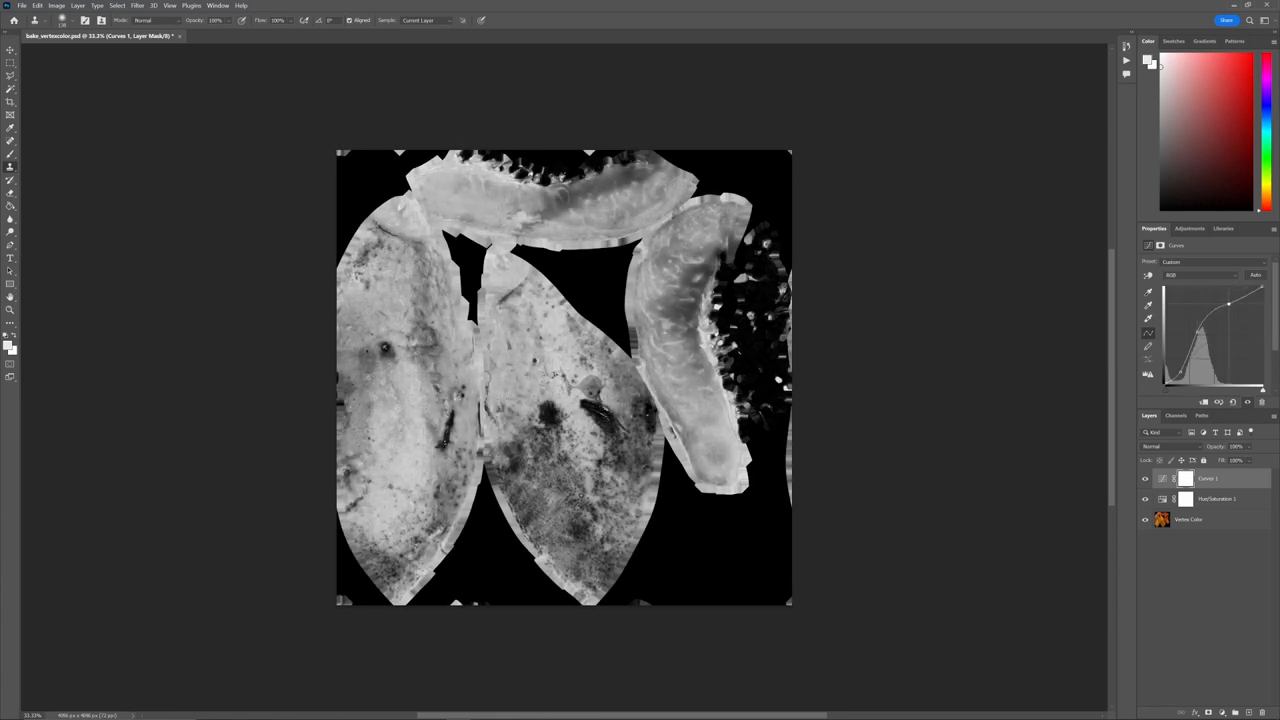
{"action": "left_click_drag", "start_coordinate": [1228, 304], "coordinate": [1228, 312]}
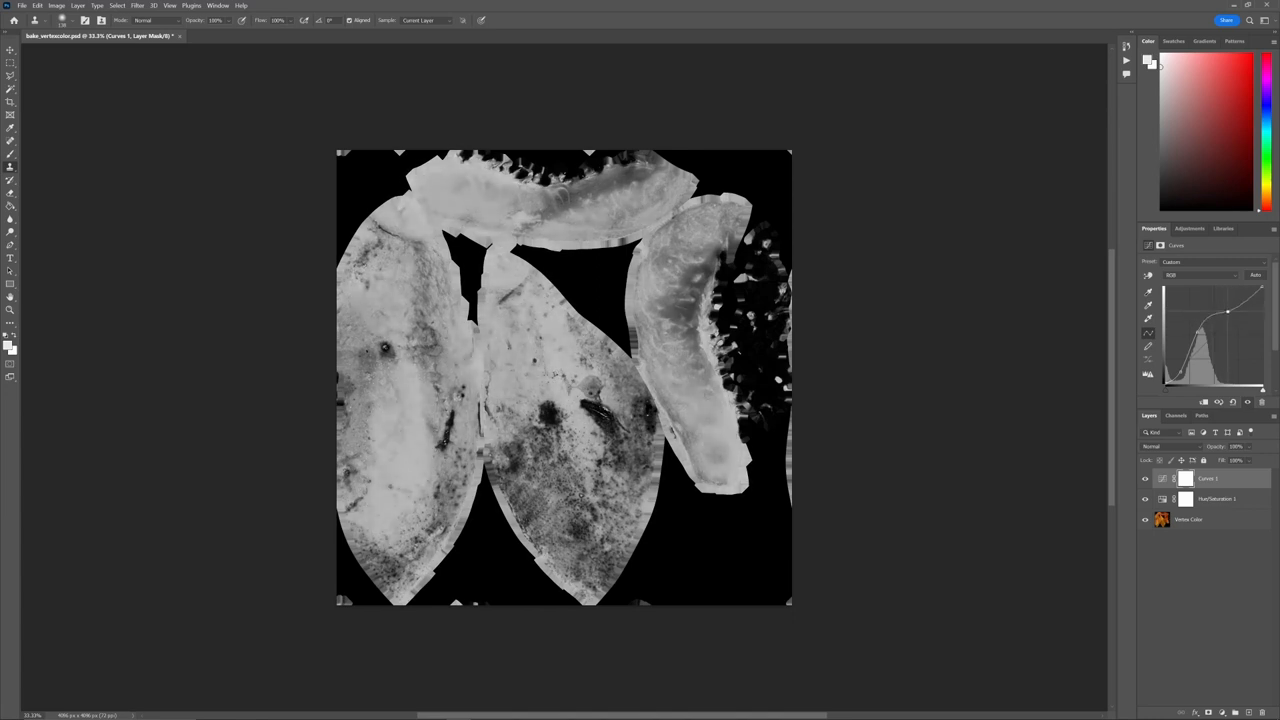
{"action": "left_click_drag", "start_coordinate": [1228, 312], "coordinate": [1200, 340]}
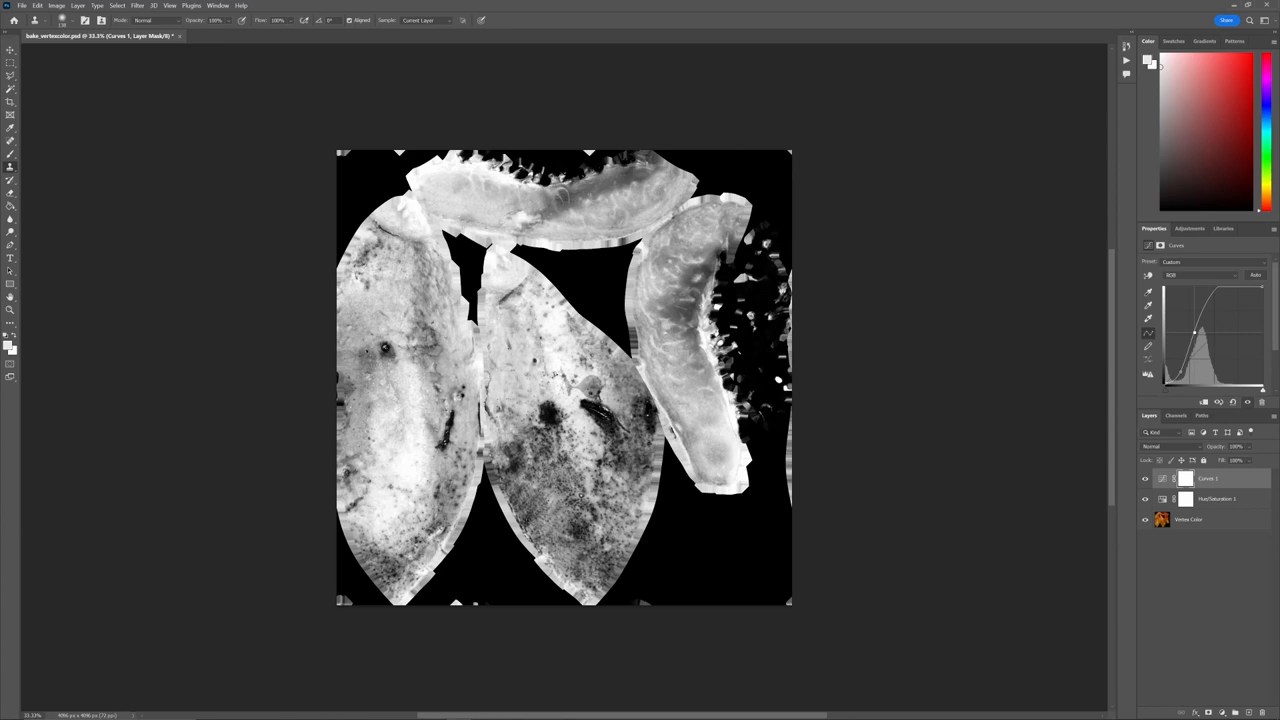
{"action": "left_click", "coordinate": [1216, 498]}
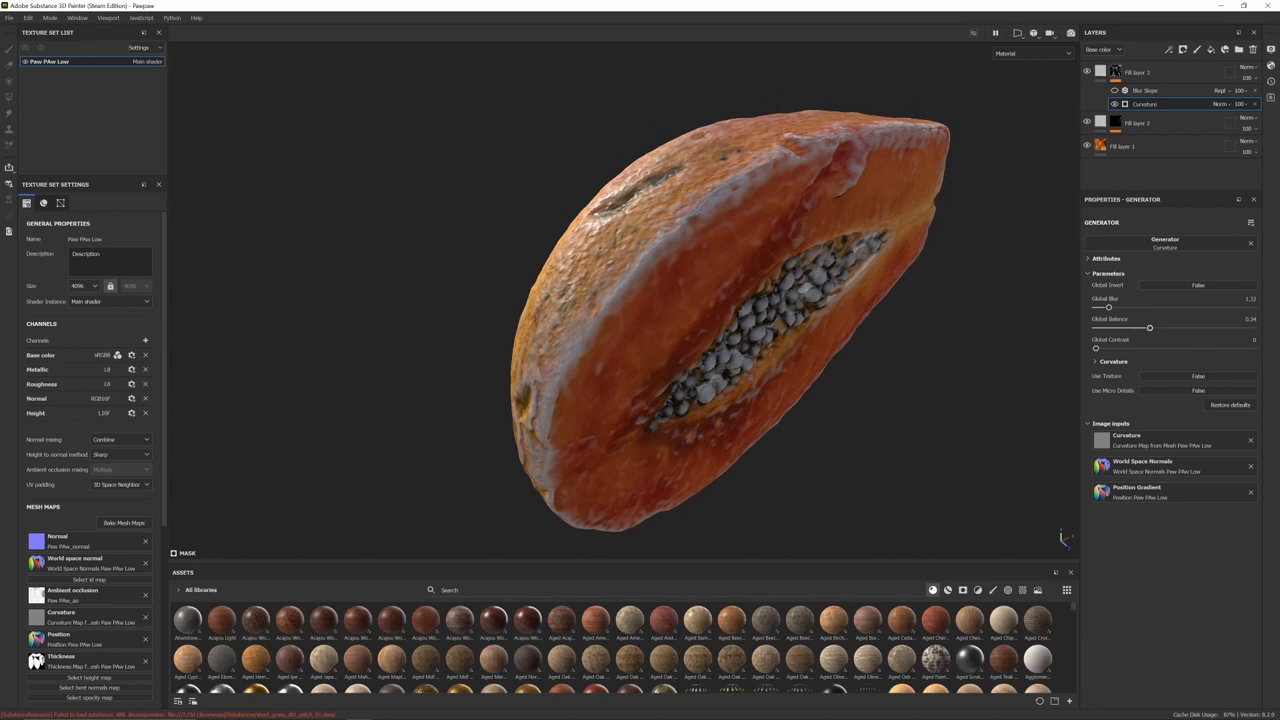
Adjust the Curvature generator parameter on the fill layer's mask.
{"action": "left_click_drag", "start_coordinate": [1150, 328], "coordinate": [1148, 328]}
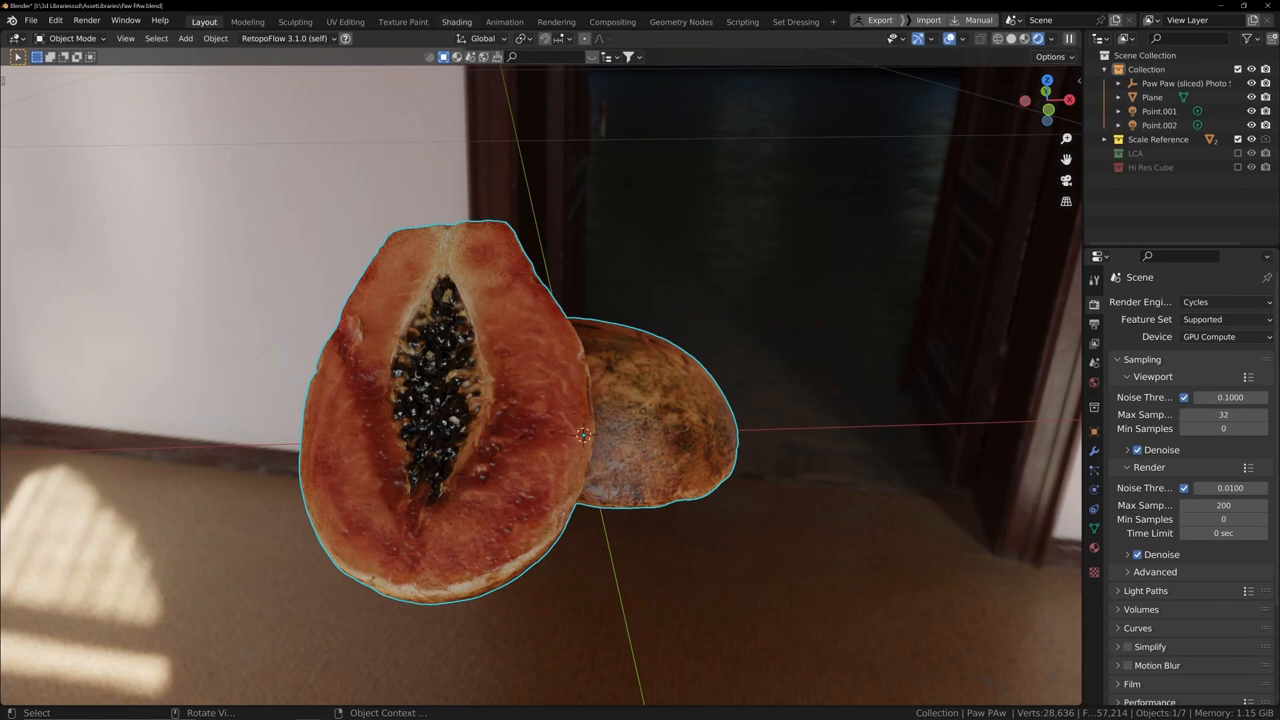
Show the two papaya halves in rendered Cycles shading with the HDRI room.
{"action": "left_click", "coordinate": [456, 20]}
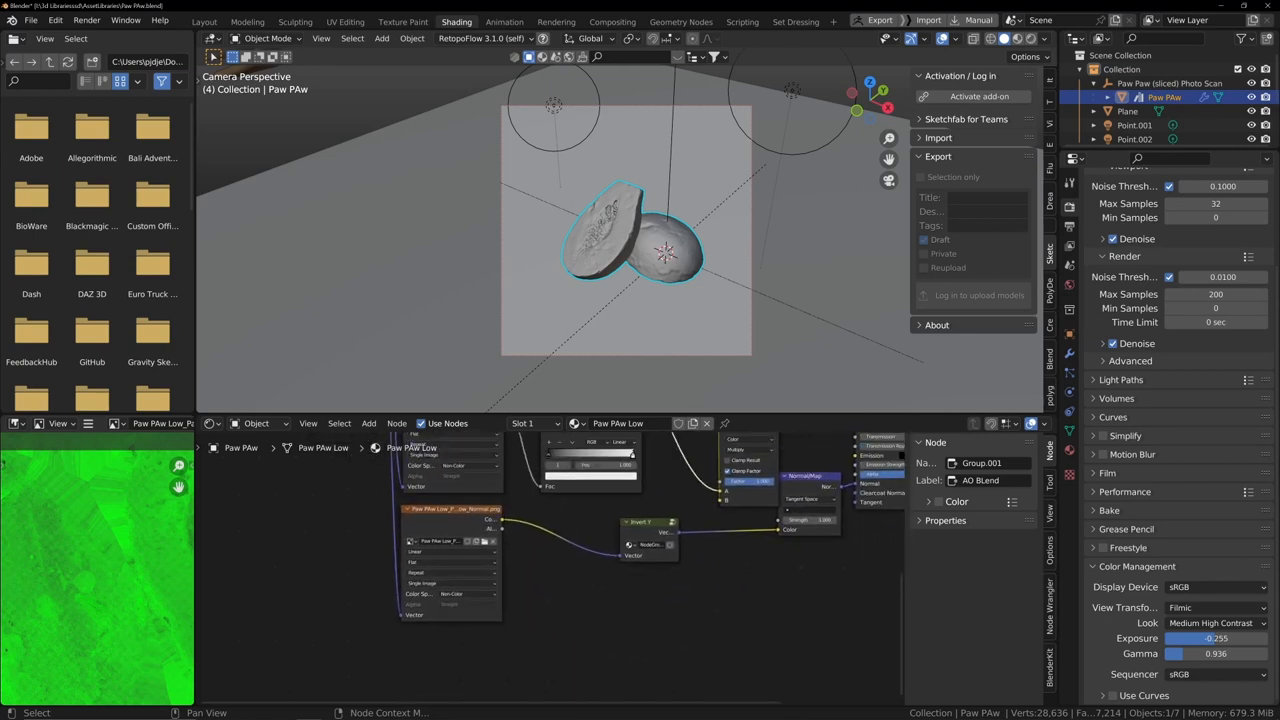
Switch the sidebar to the Sketchfab add-on's Export panel.
{"action": "left_click", "coordinate": [644, 522]}
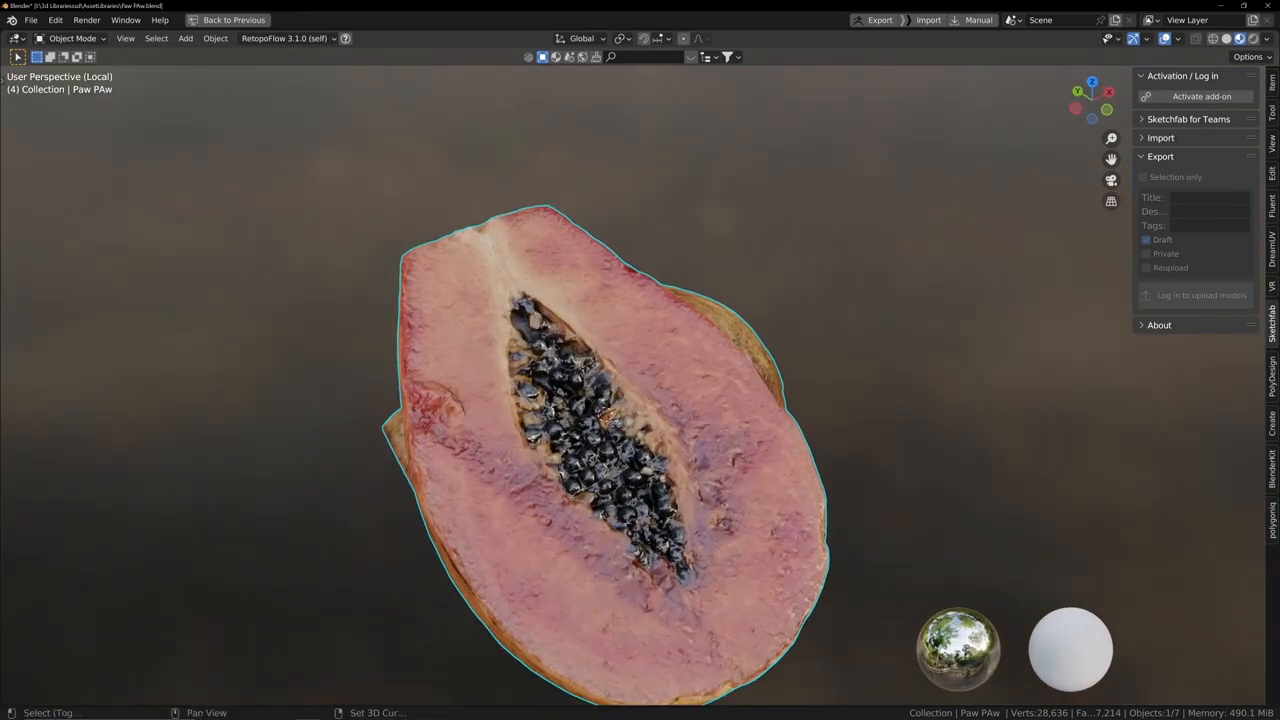
Go to the published Paw Paw (sliced) Photo Scan model page.
{"action": "left_click", "coordinate": [456, 20]}
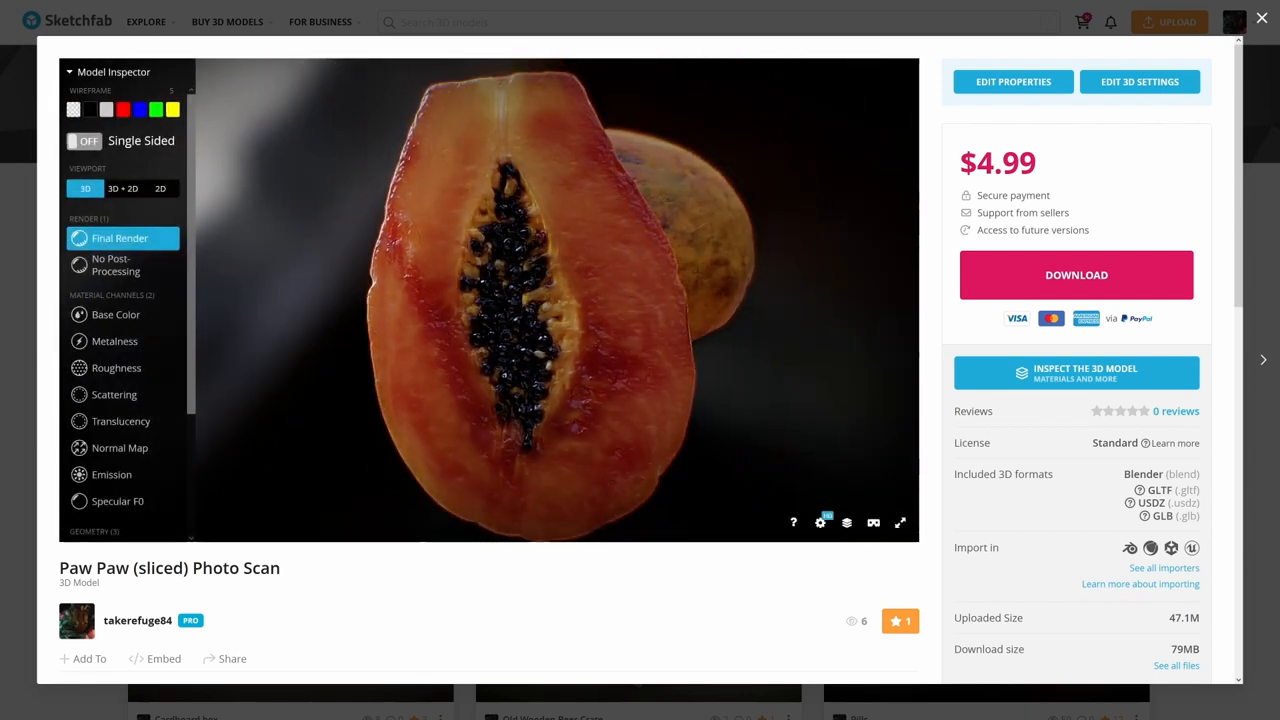
Cycle the inspector through No Post-Processing, Base Color, Metalness, Roughness, Scattering, Translucency and Specular F0.
{"action": "left_click", "coordinate": [116, 264]}
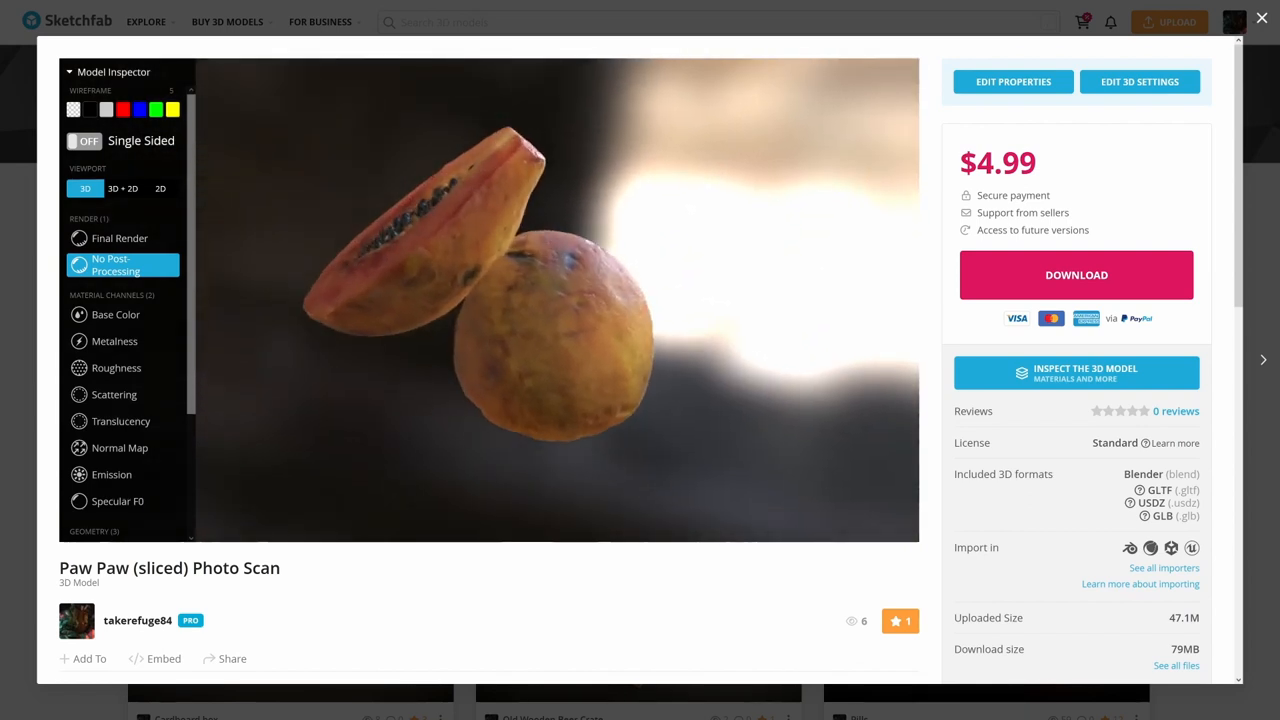
{"action": "left_click", "coordinate": [116, 314]}
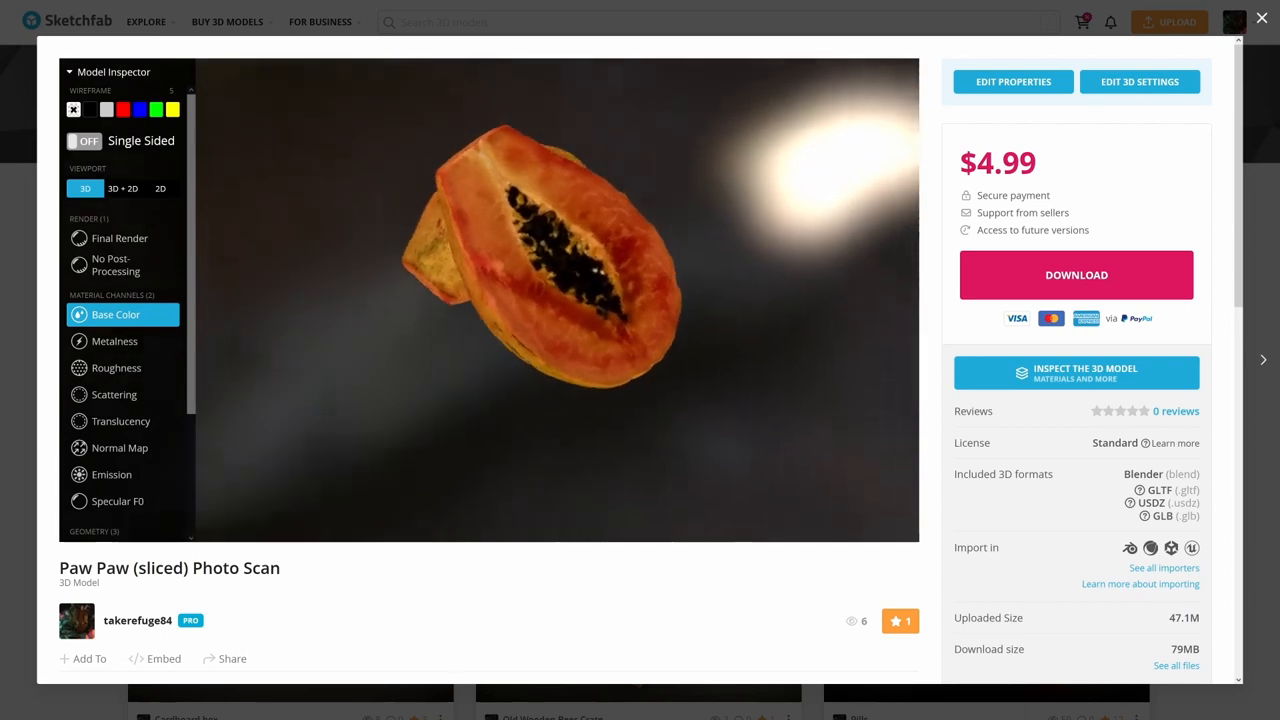
{"action": "left_click", "coordinate": [114, 340]}
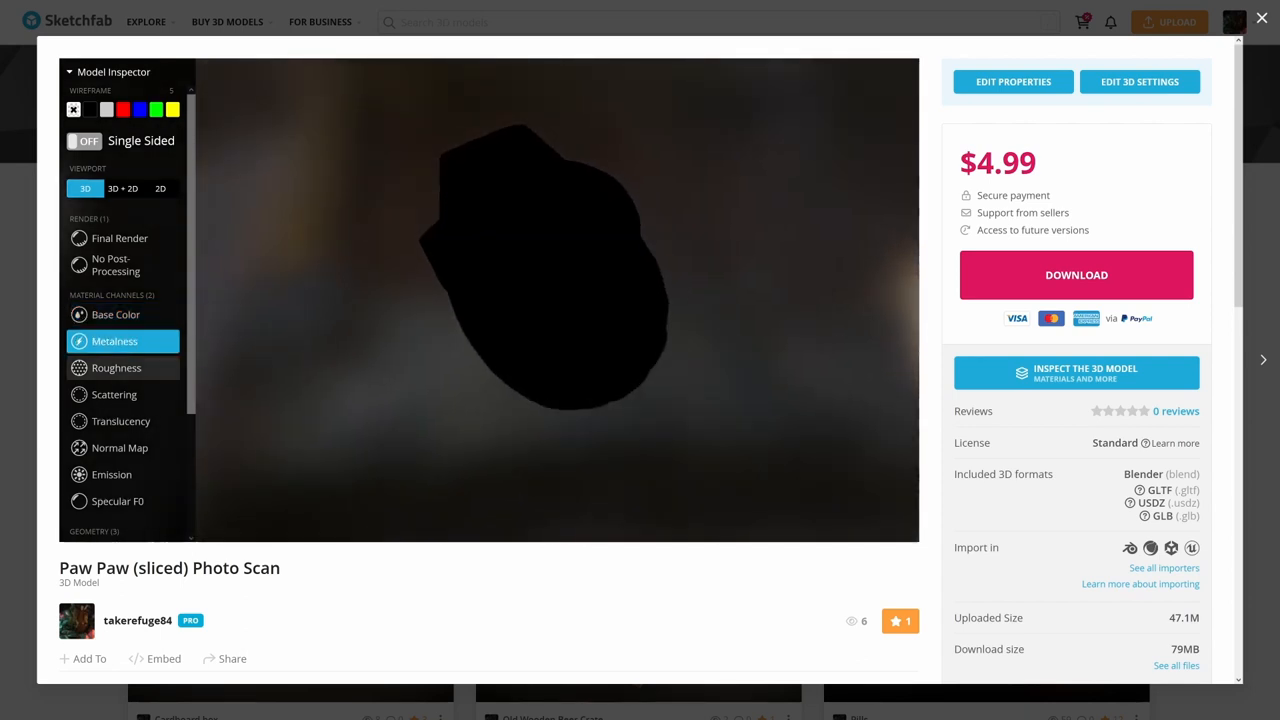
{"action": "left_click", "coordinate": [116, 368]}
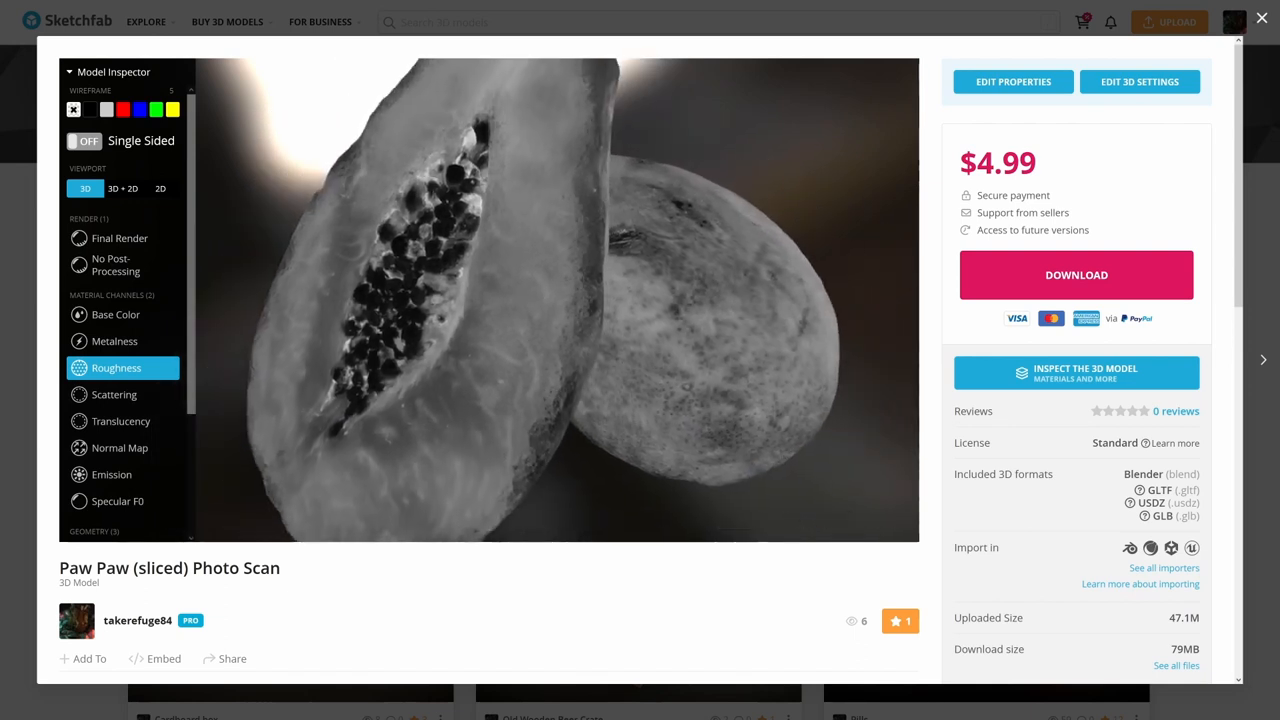
{"action": "left_click", "coordinate": [114, 394]}
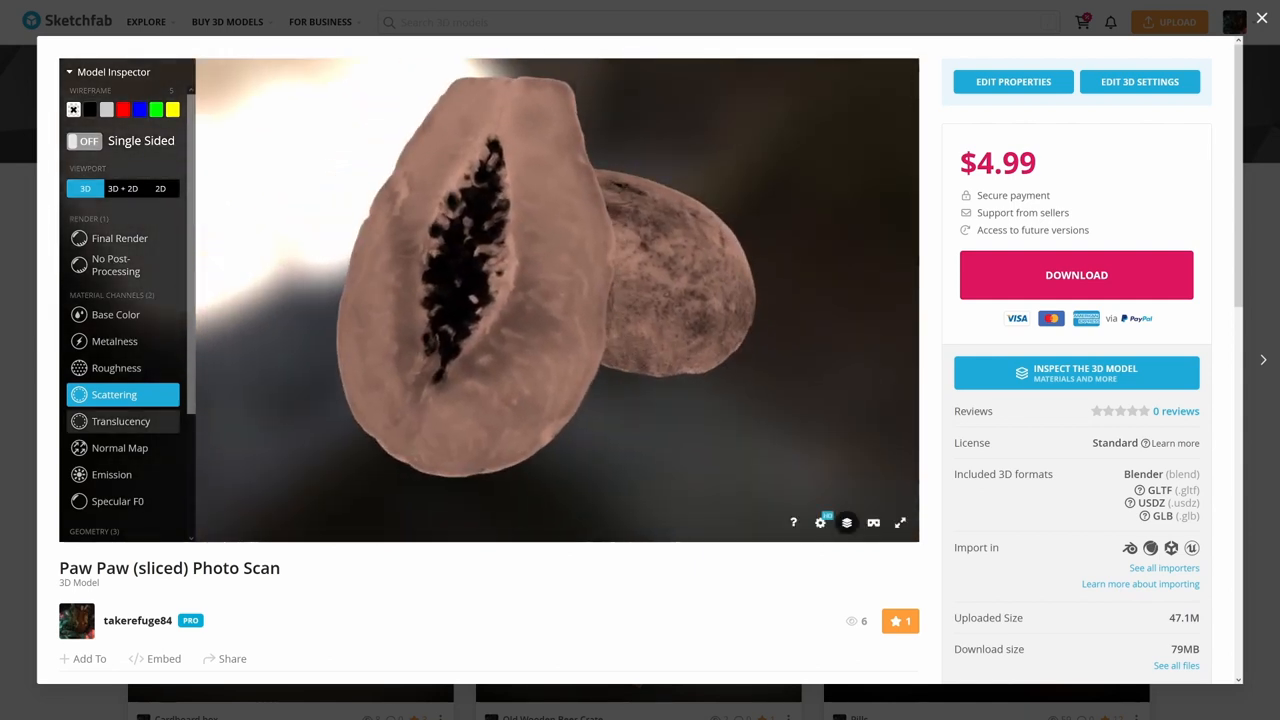
{"action": "left_click", "coordinate": [120, 420]}
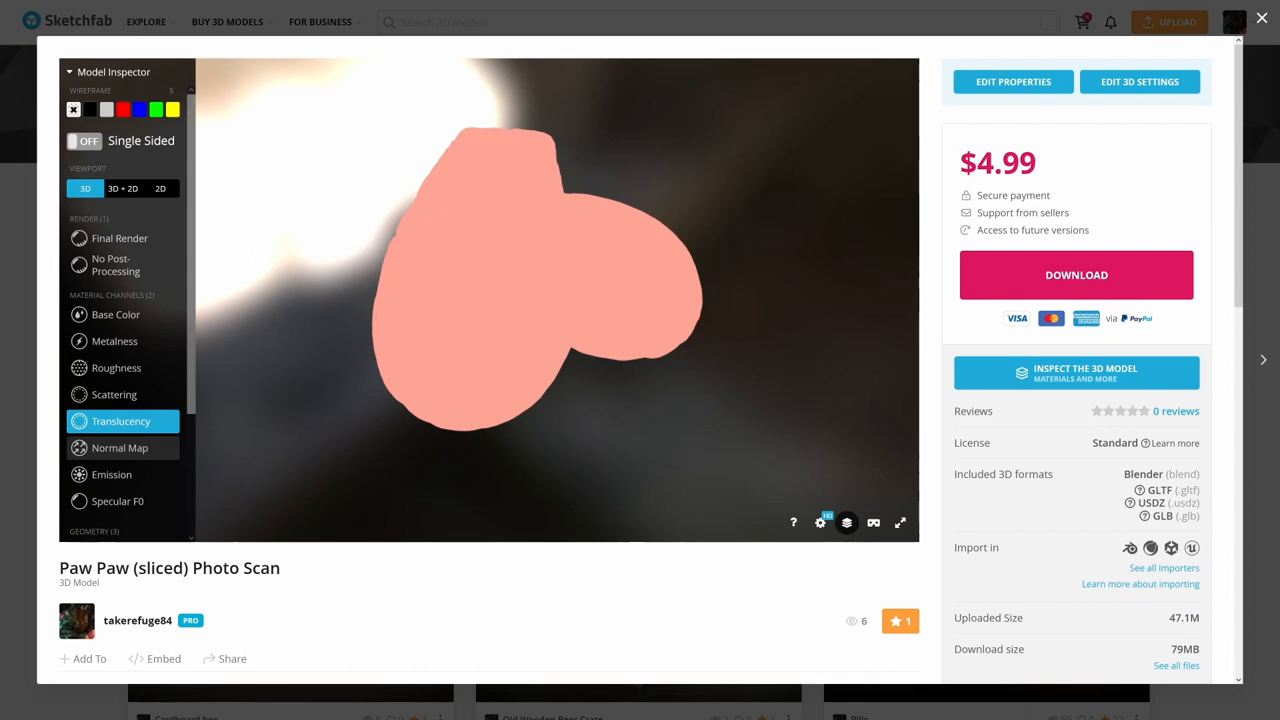
{"action": "left_click", "coordinate": [120, 448]}
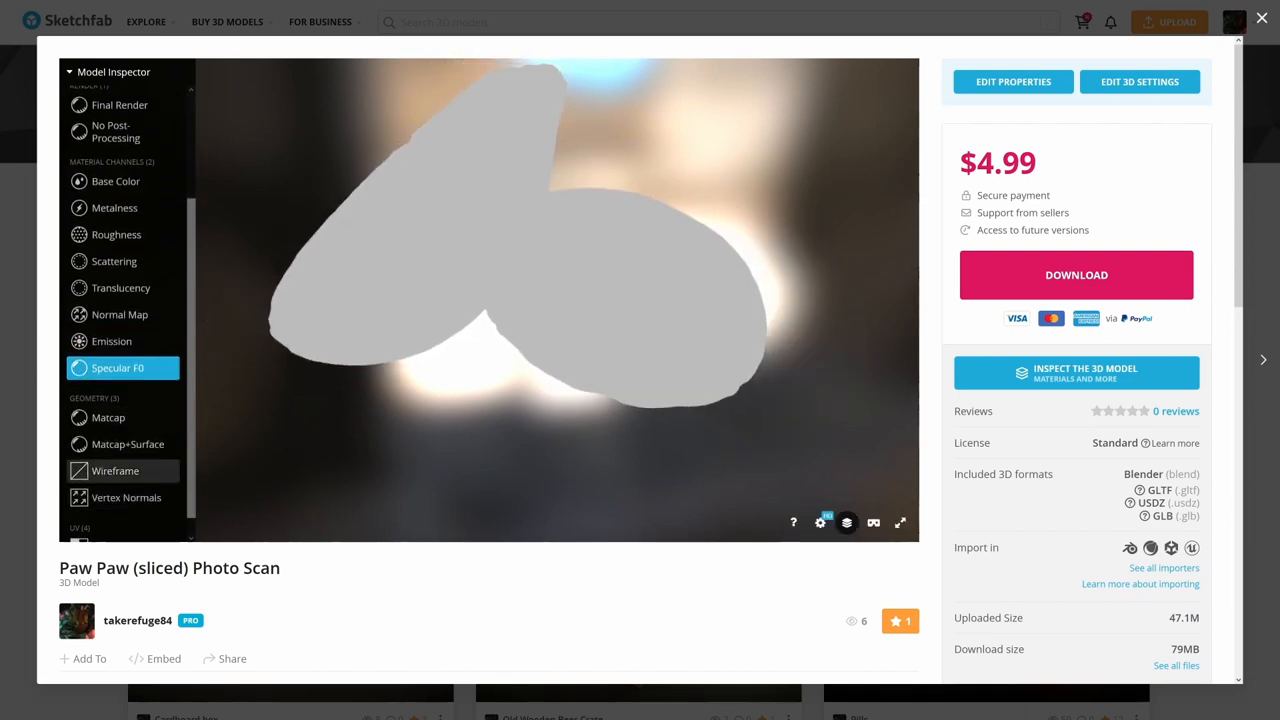
View Matcap, Wireframe and Vertex Normals, return to Final Render, then head to the creator's gallery.
{"action": "left_click", "coordinate": [108, 418]}
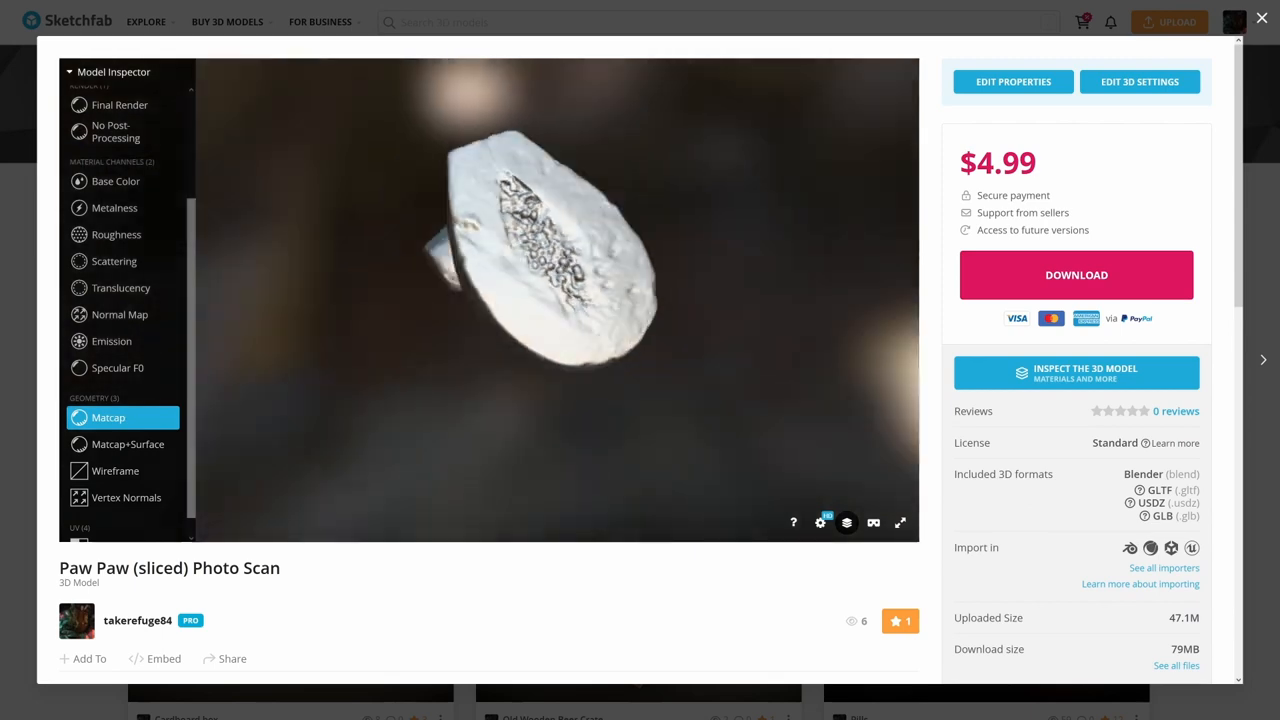
{"action": "left_click", "coordinate": [114, 470]}
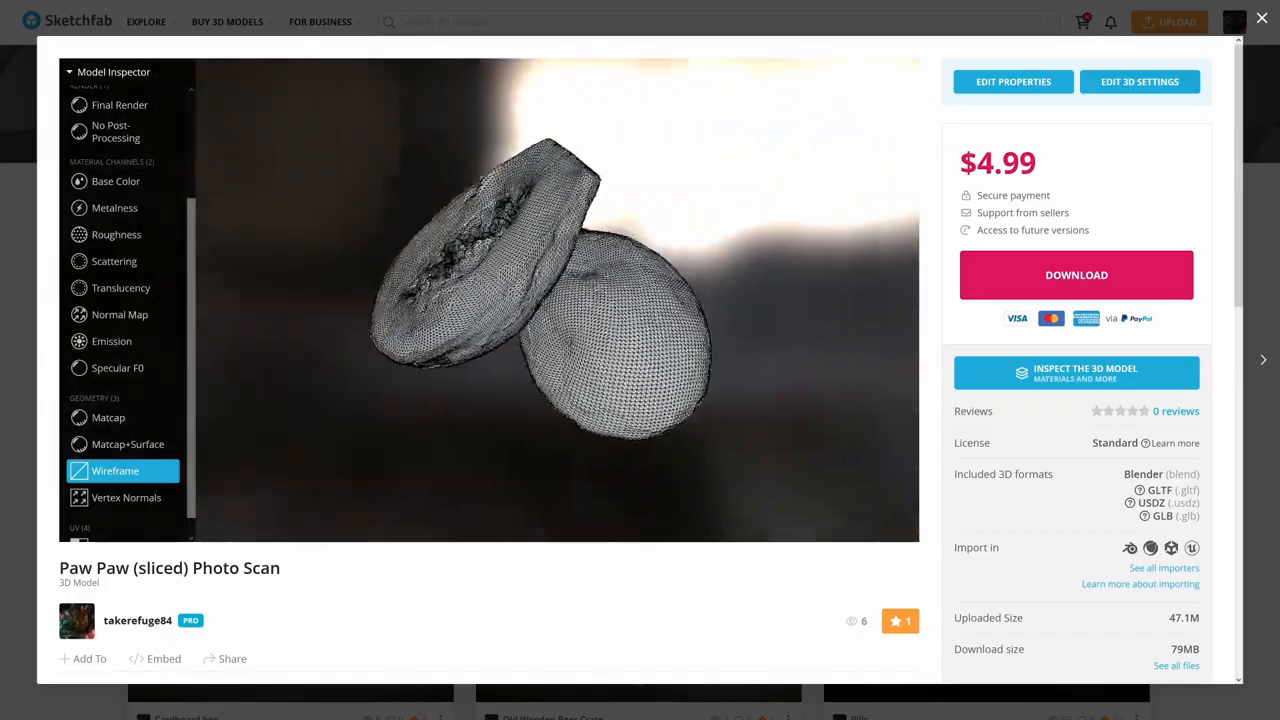
{"action": "left_click", "coordinate": [126, 496]}
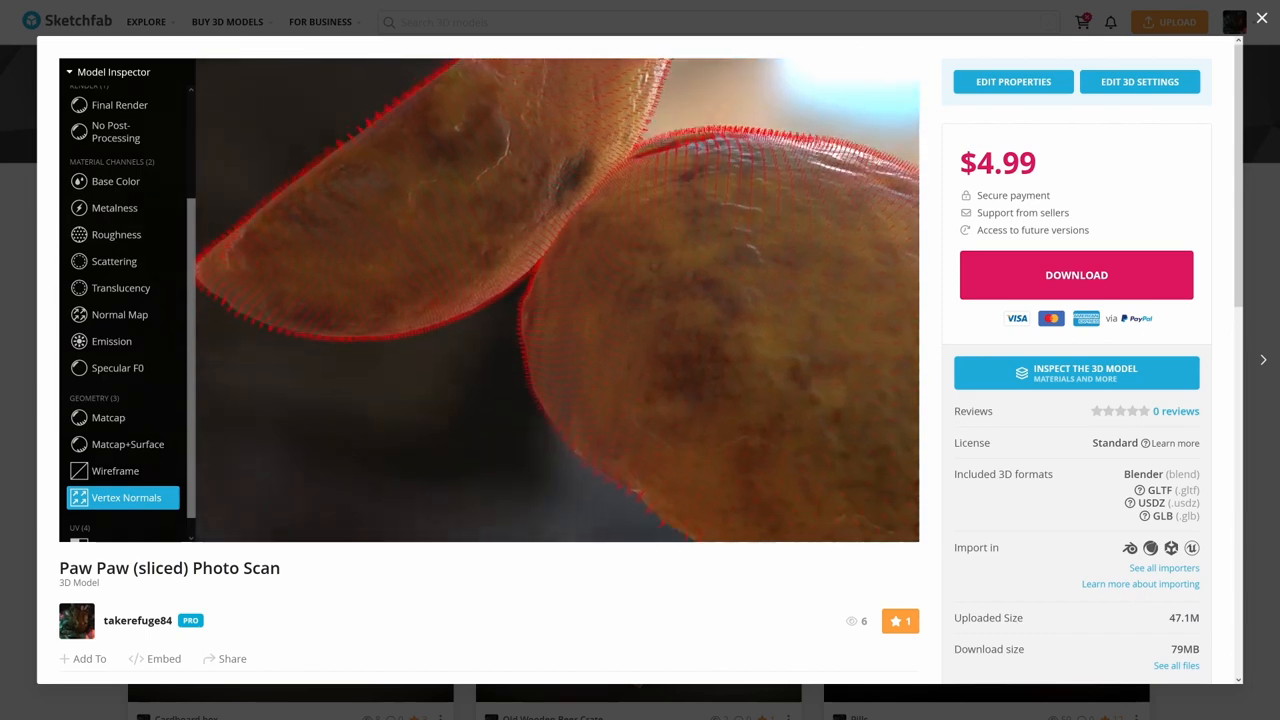
{"action": "left_click", "coordinate": [116, 528]}
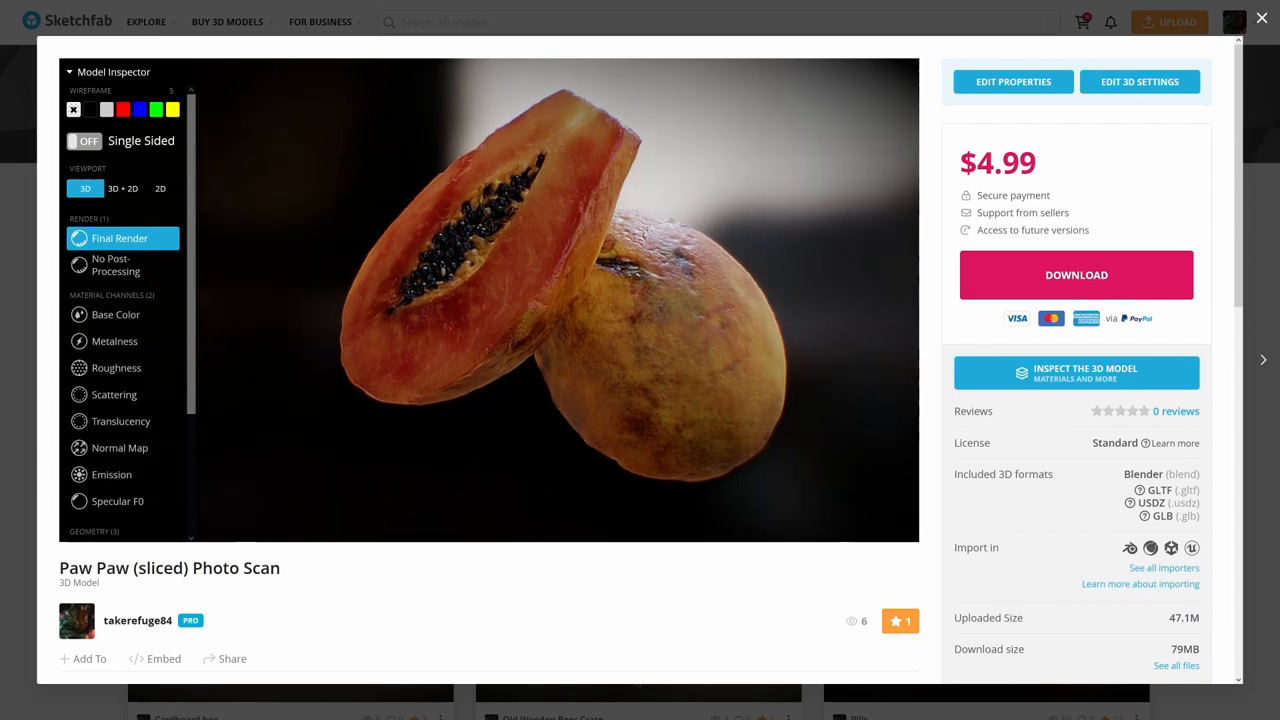
{"action": "left_click", "coordinate": [1226, 22]}
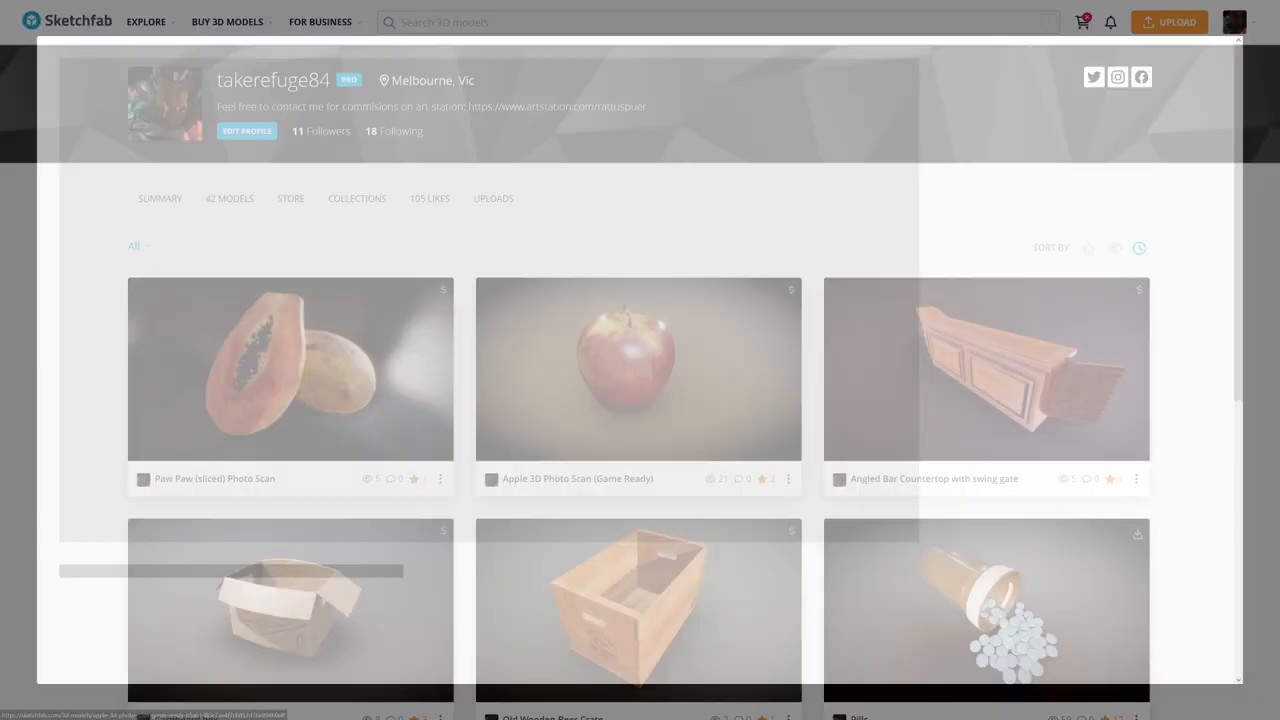
{"action": "left_click", "coordinate": [638, 368]}
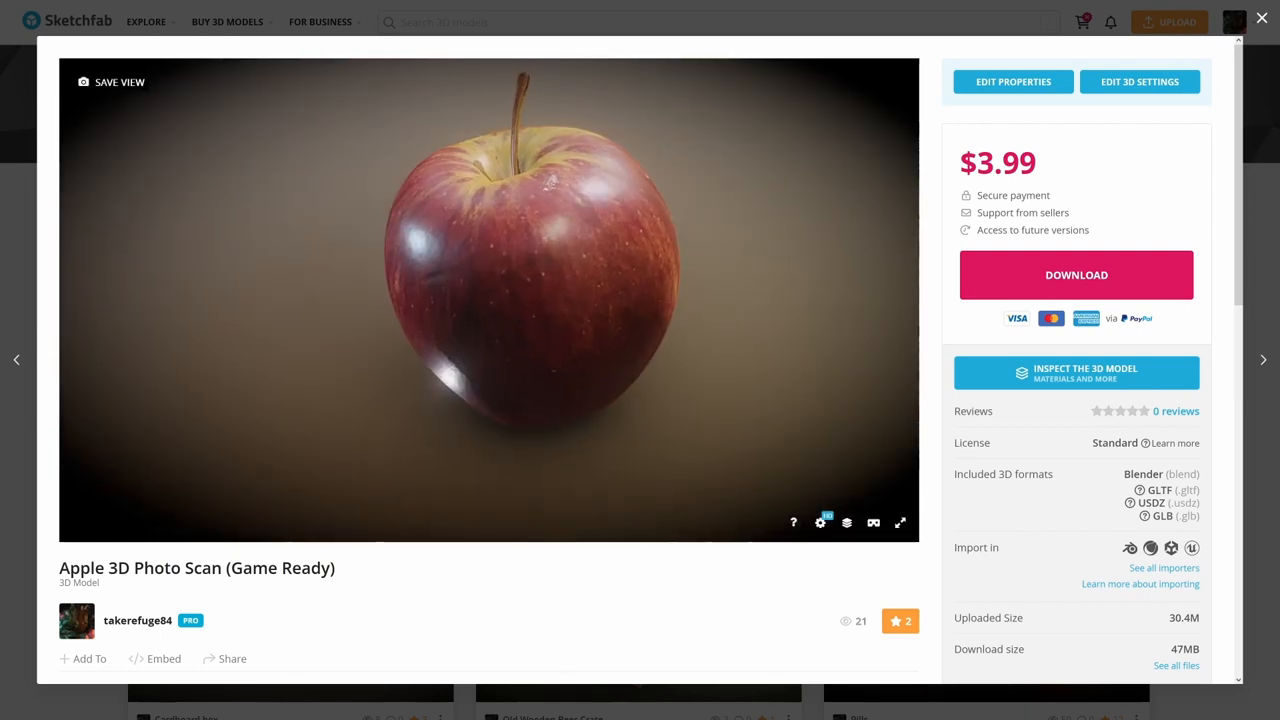
{"action": "left_click", "coordinate": [846, 522]}
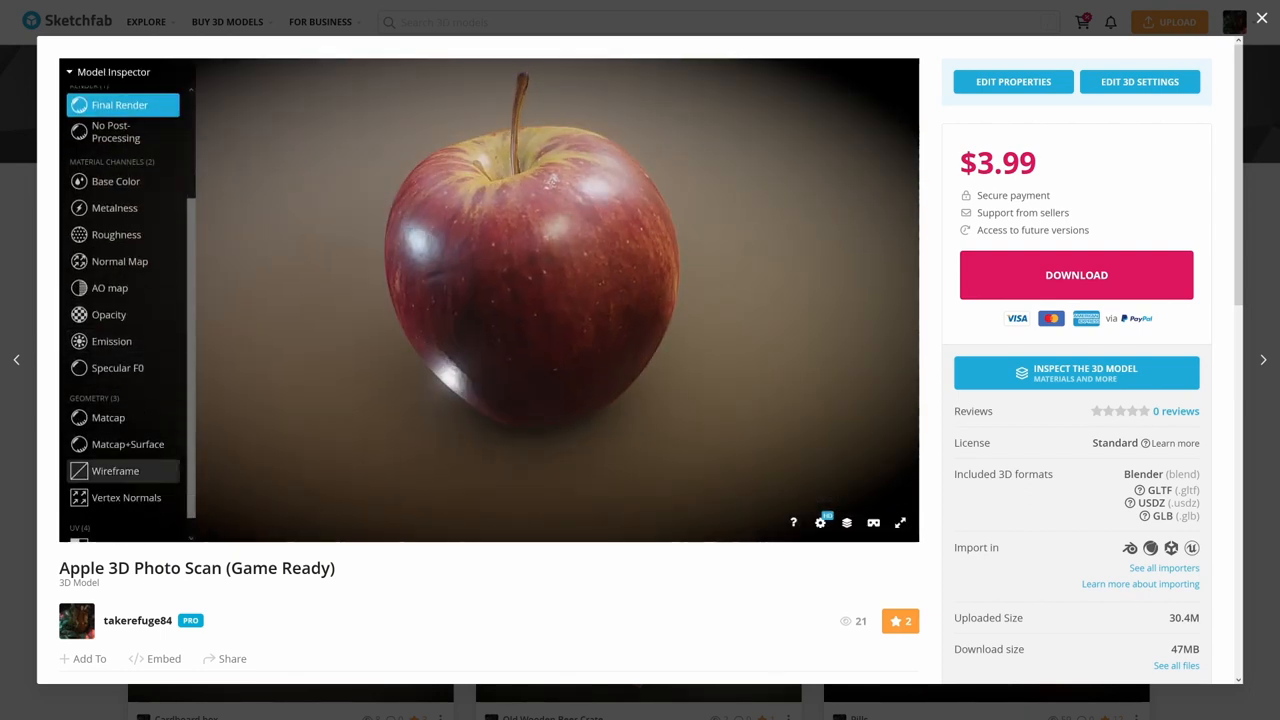
{"action": "left_click", "coordinate": [116, 470]}
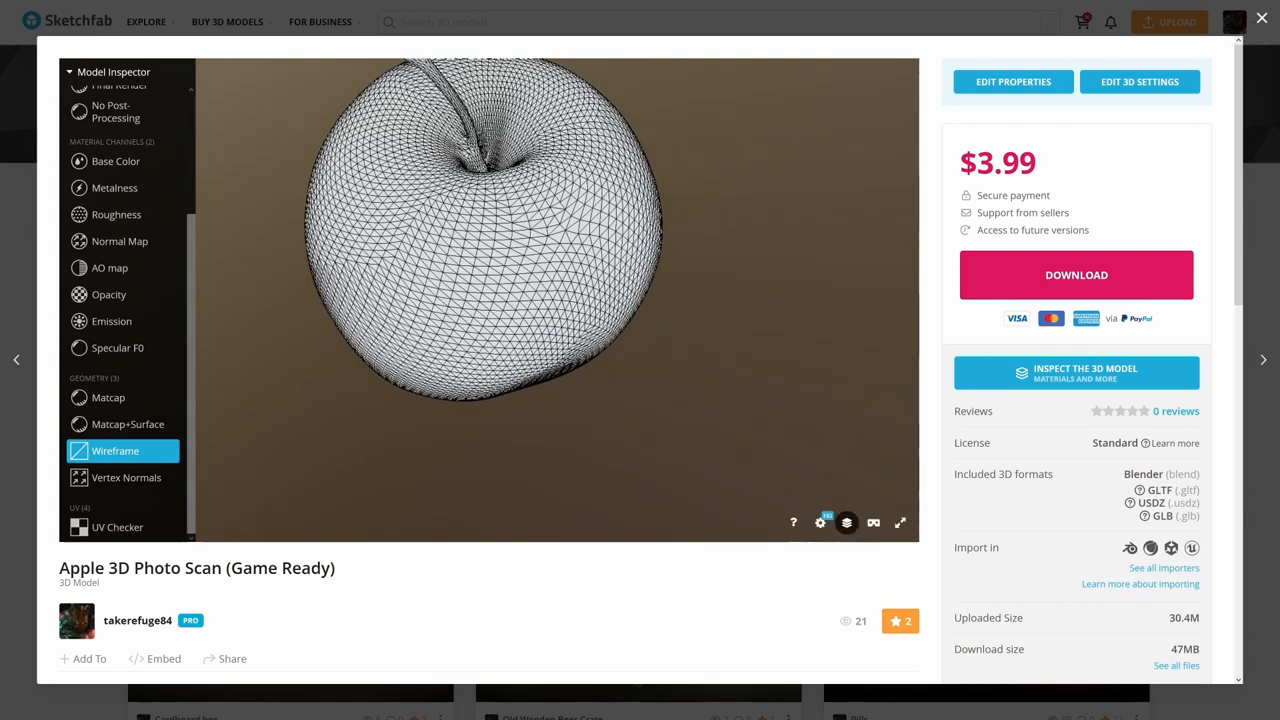
{"action": "left_click", "coordinate": [1260, 18]}
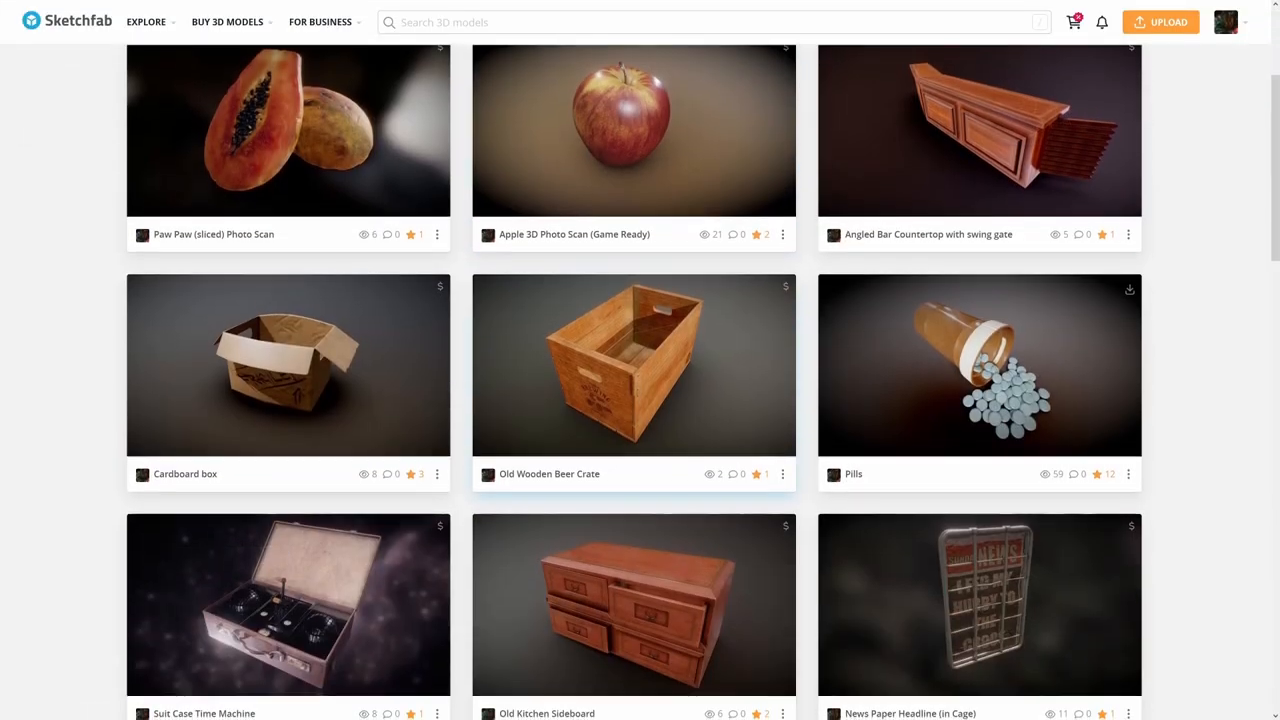
{"action": "scroll", "scroll_direction": "down", "scroll_amount": 3}
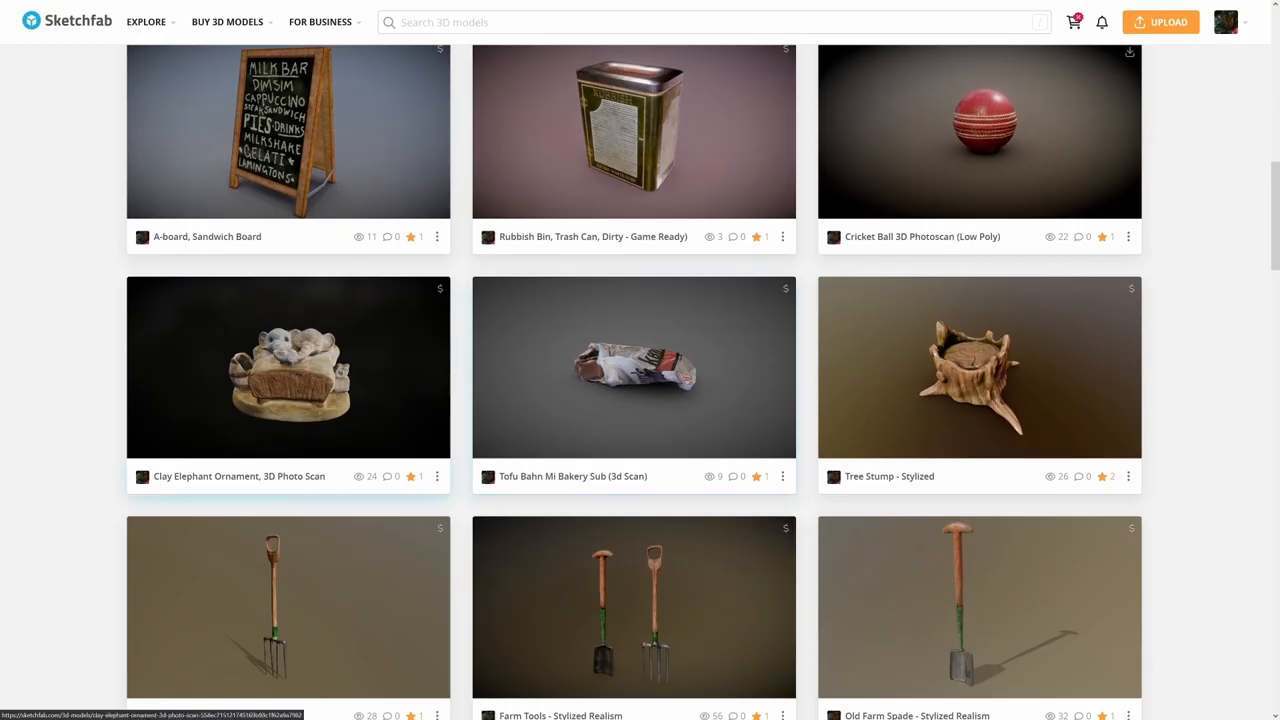
{"action": "left_click", "coordinate": [288, 368]}
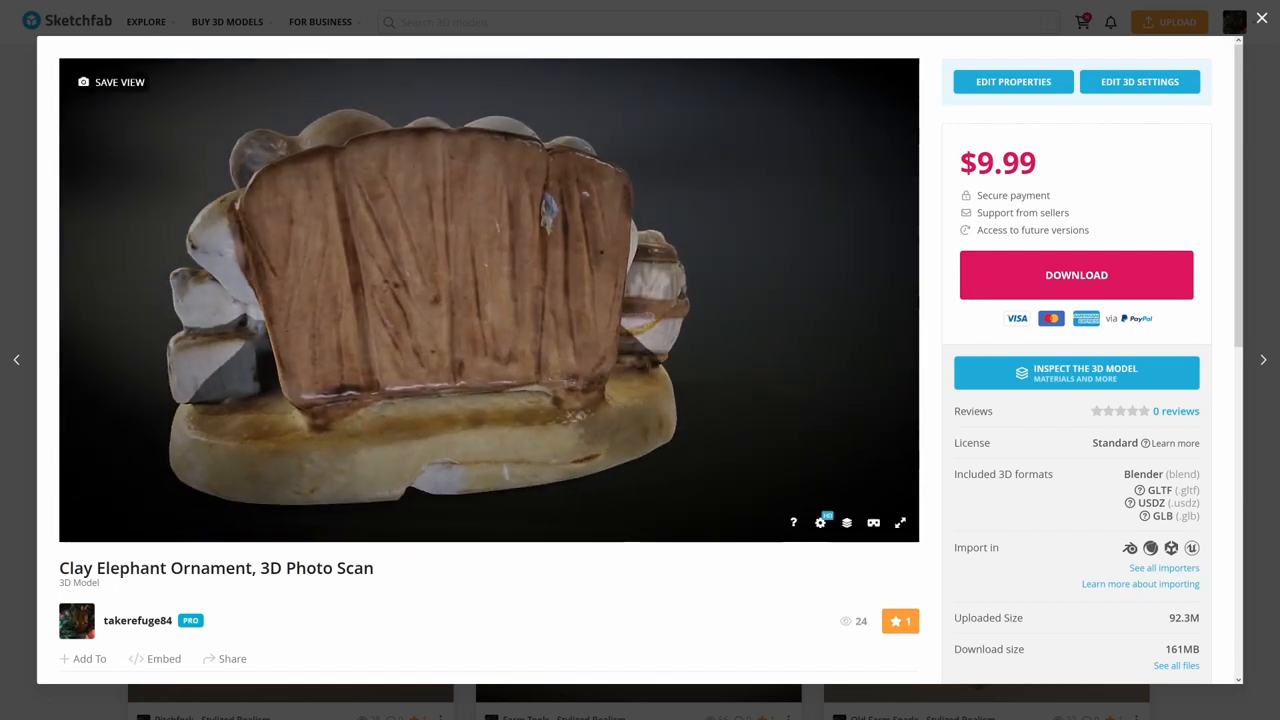
{"action": "left_click", "coordinate": [1260, 18]}
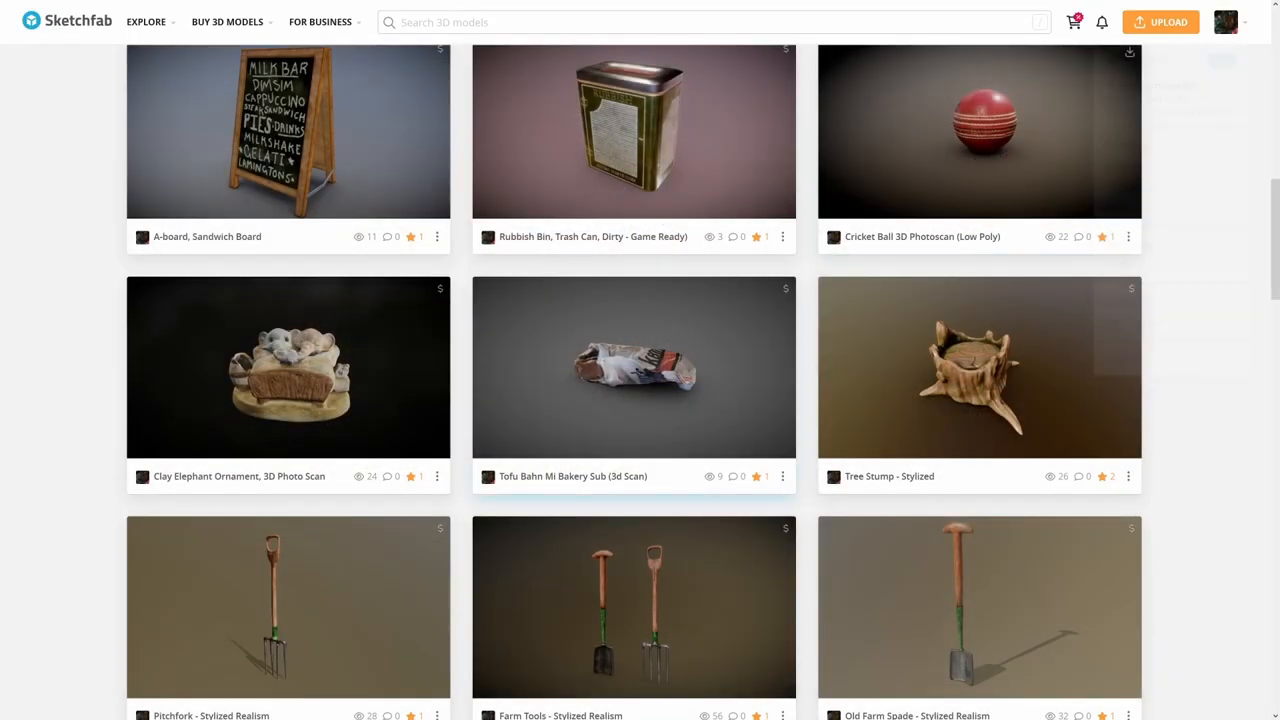
{"action": "left_click", "coordinate": [978, 132]}
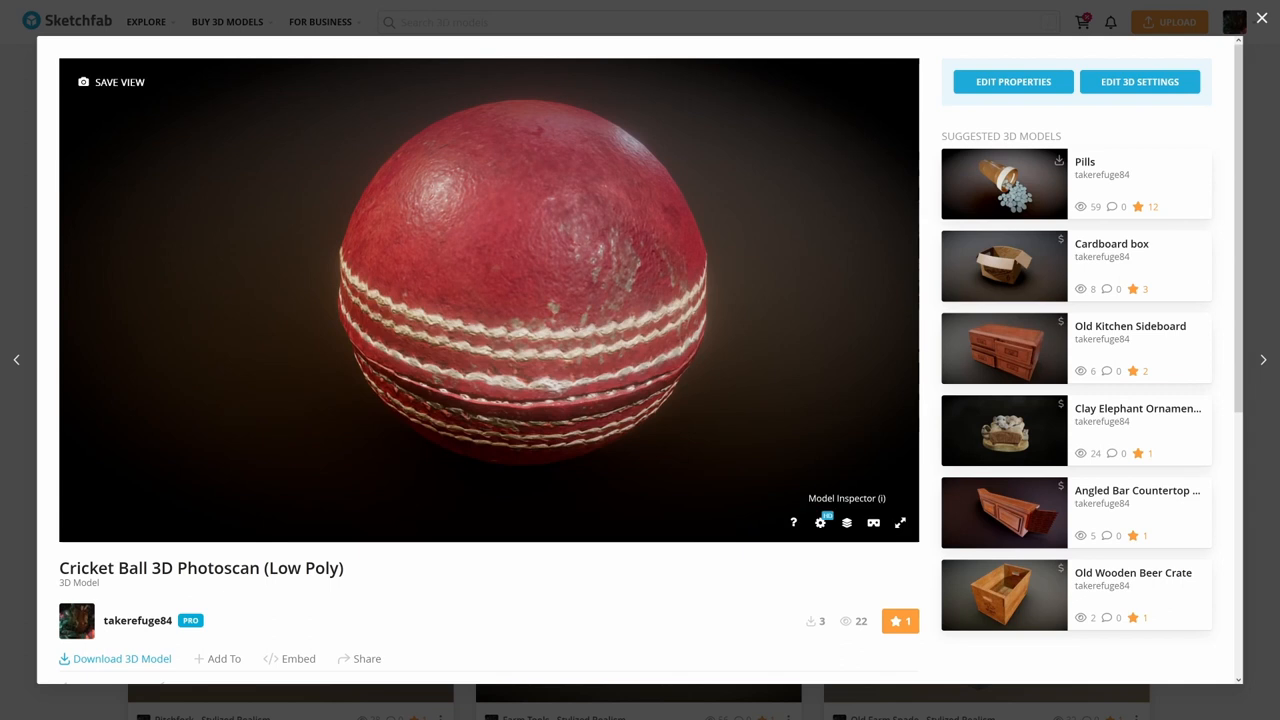
{"action": "left_click", "coordinate": [820, 522]}
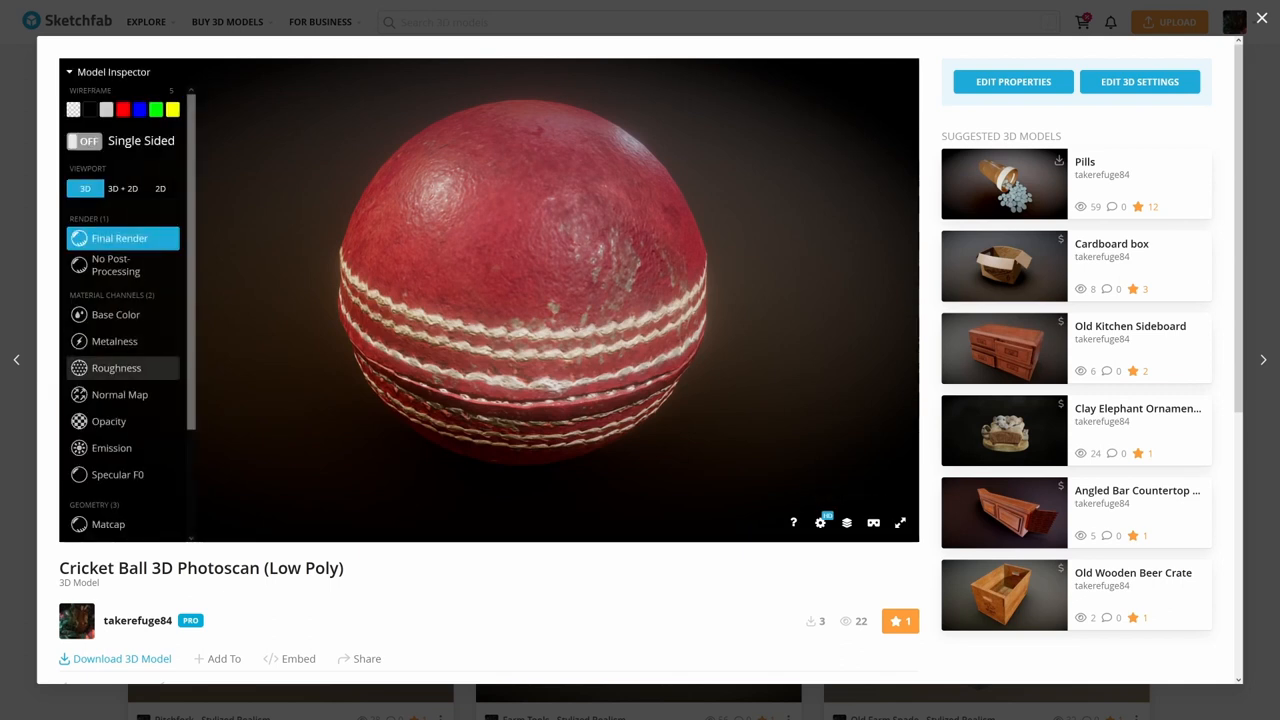
{"action": "left_click", "coordinate": [116, 368]}
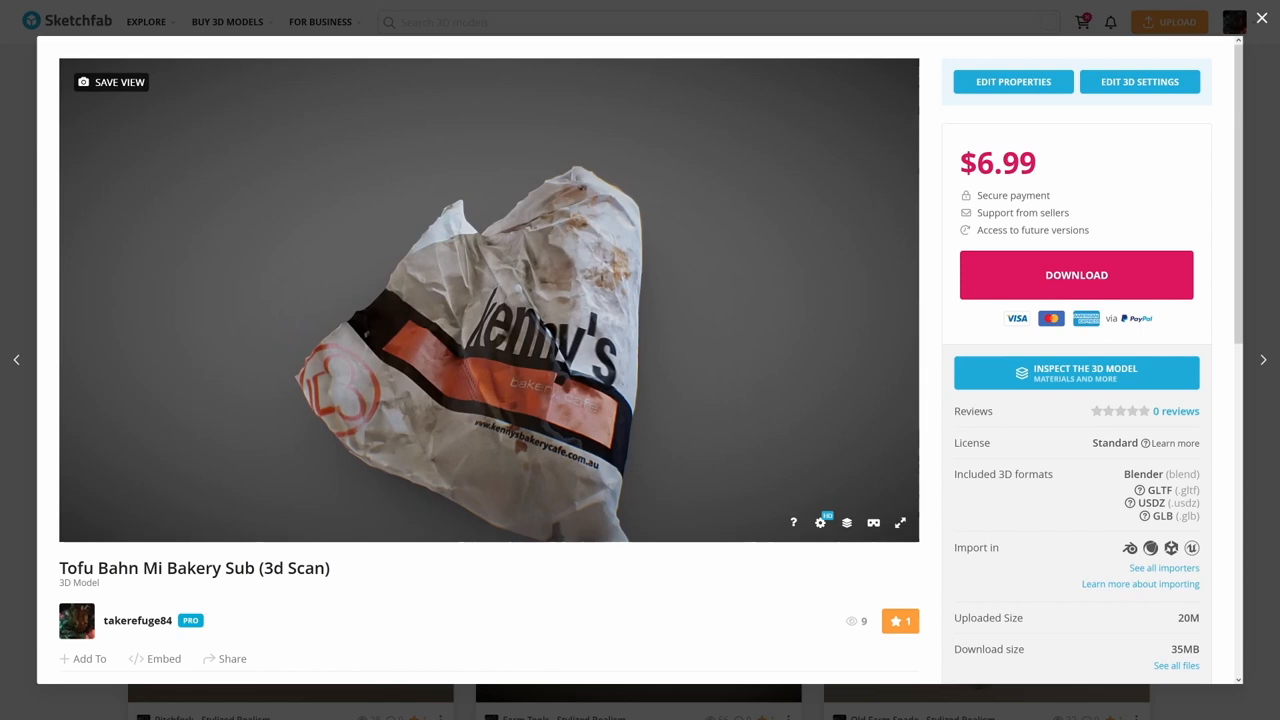
{"action": "left_click", "coordinate": [1260, 18]}
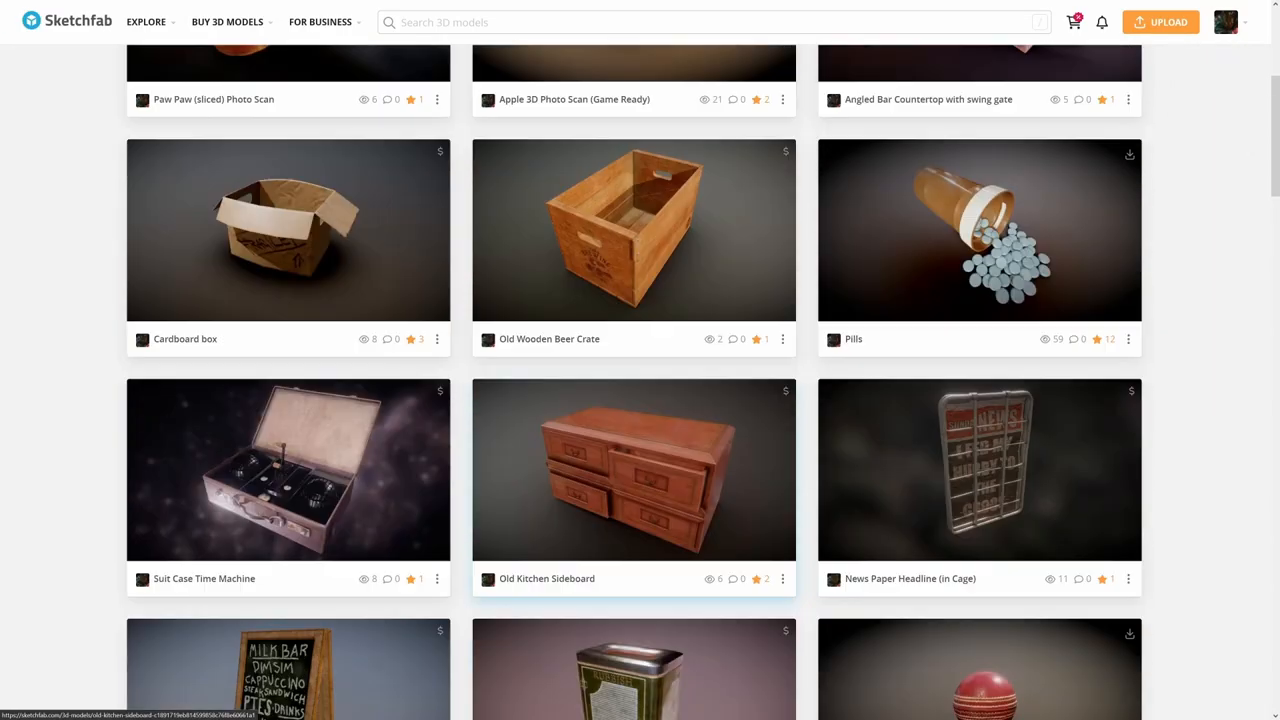